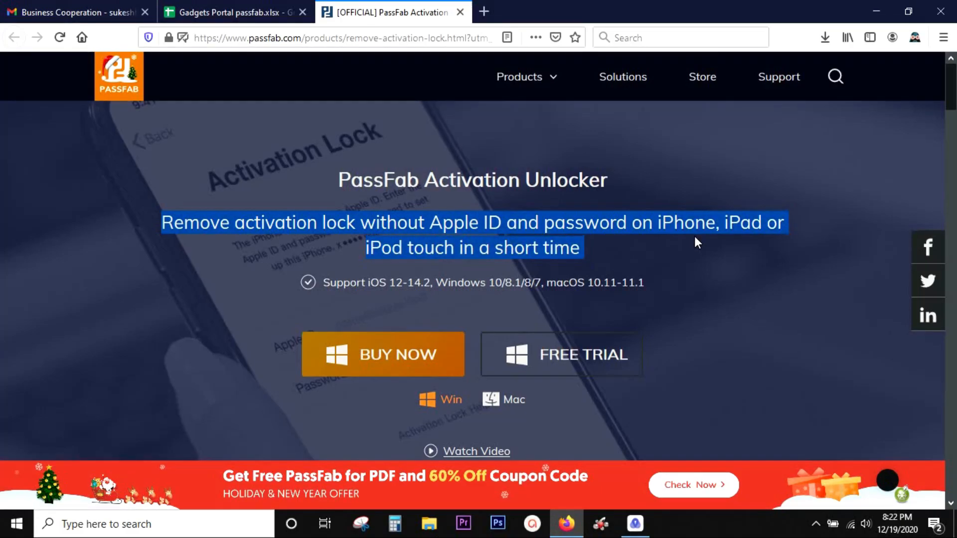
{"action": "mouse_move", "coordinate": [667, 251]}
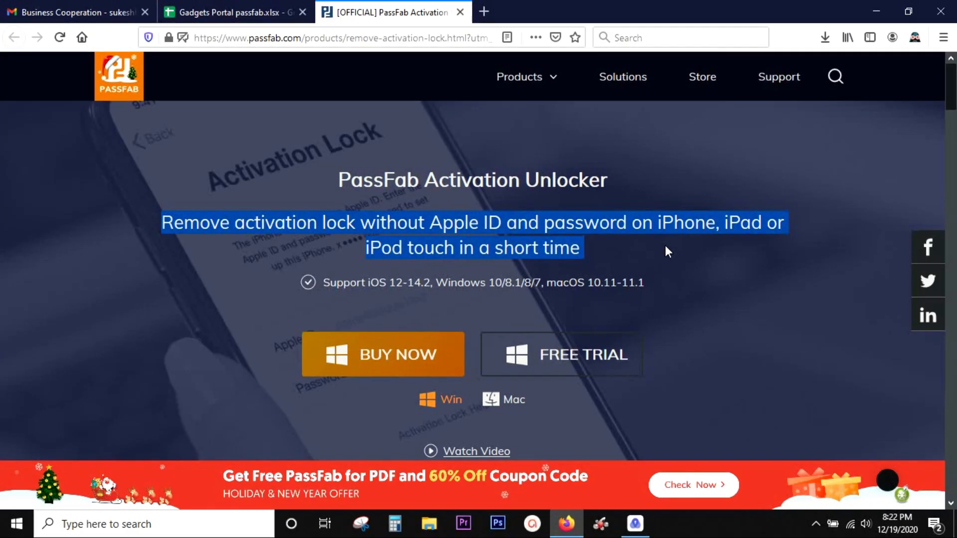
Step: Scroll through the Activation Unlocker product page, reviewing its content
{"action": "scroll", "scroll_direction": "down", "scroll_amount": 3}
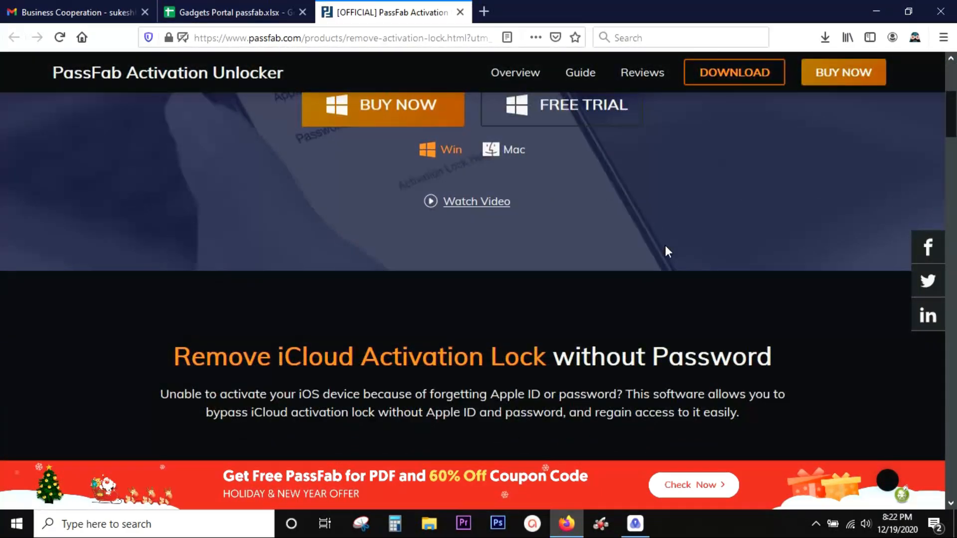
{"action": "scroll", "scroll_direction": "down", "scroll_amount": 3}
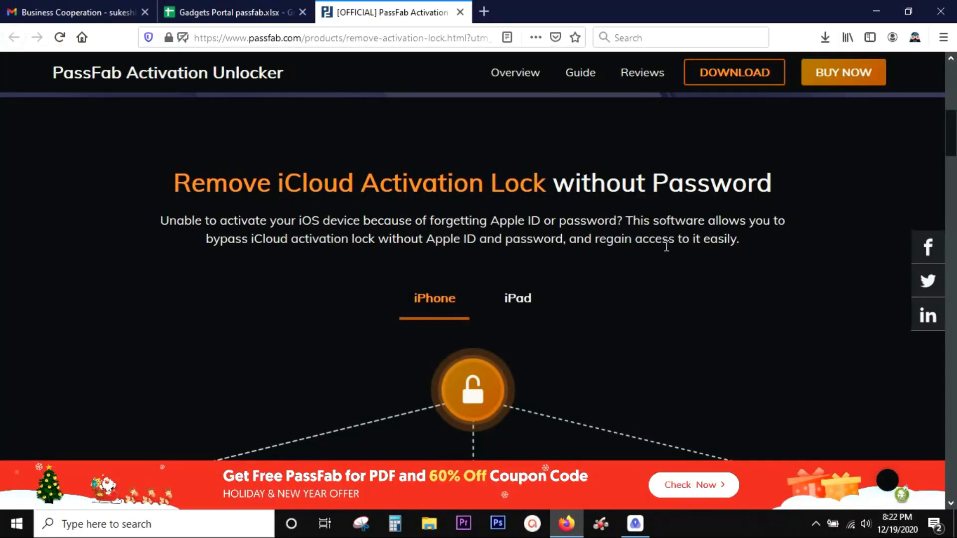
{"action": "mouse_move", "coordinate": [434, 220]}
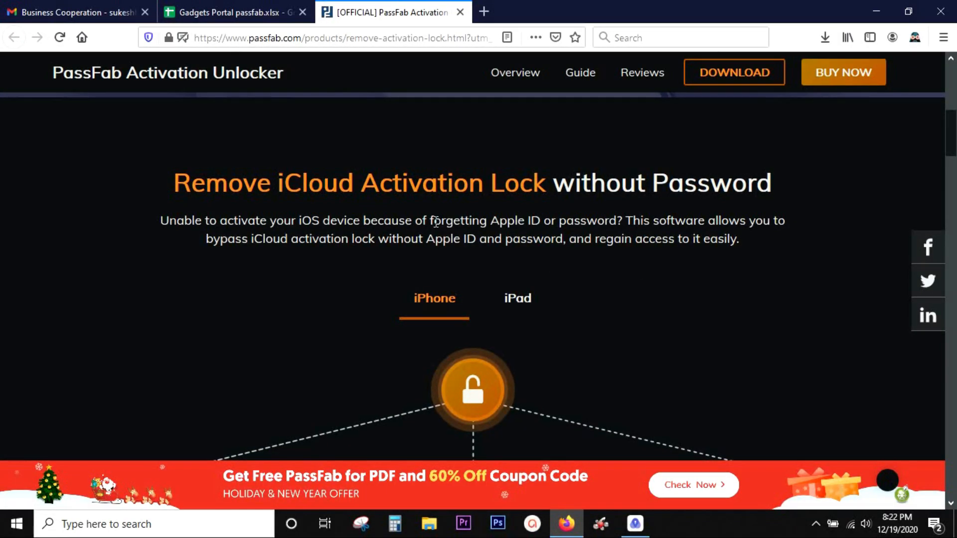
{"action": "double_click", "coordinate": [456, 220]}
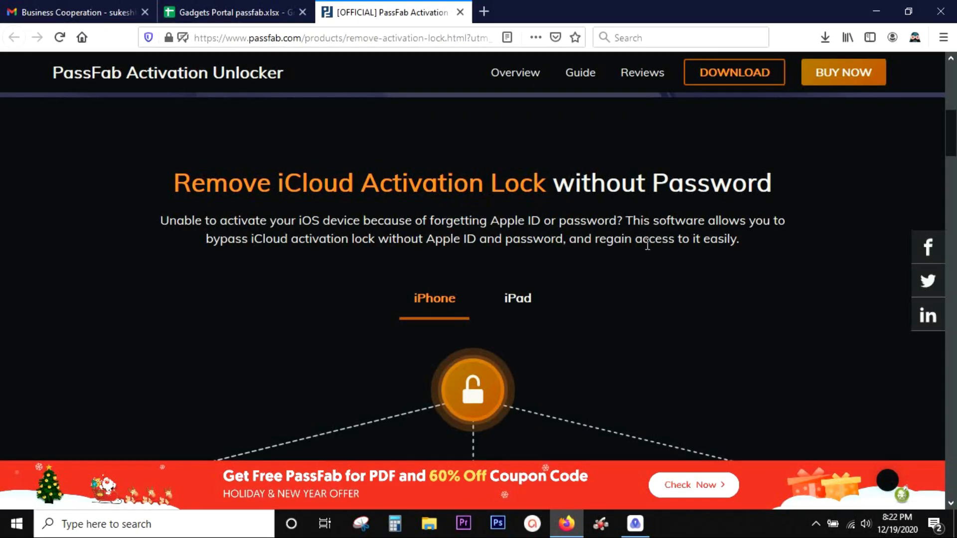
{"action": "scroll", "scroll_direction": "down", "scroll_amount": 3}
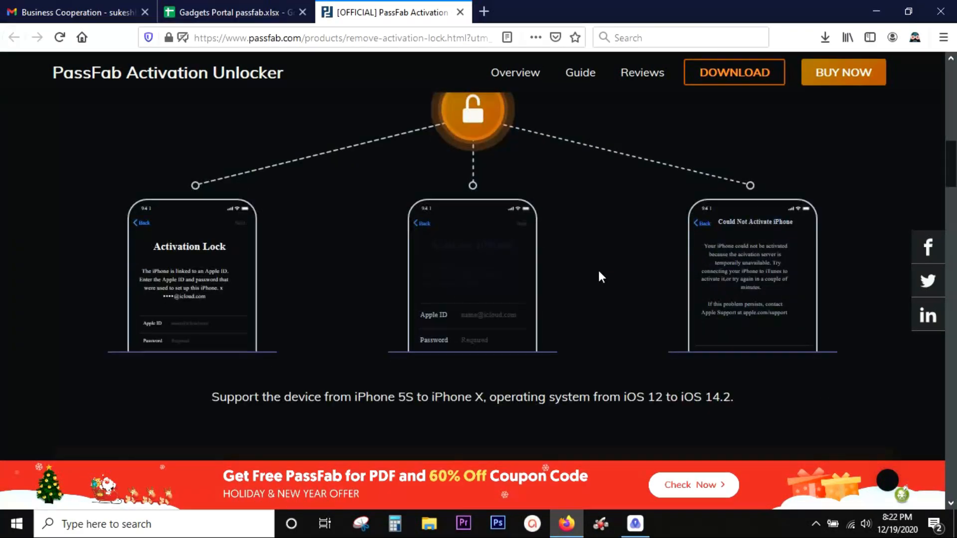
{"action": "mouse_move", "coordinate": [624, 269]}
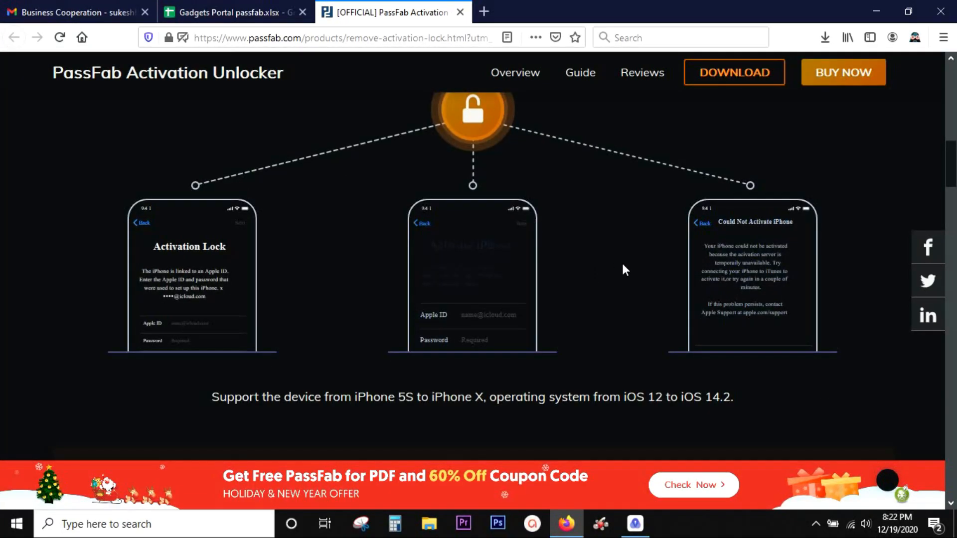
{"action": "scroll", "scroll_direction": "down", "scroll_amount": 3}
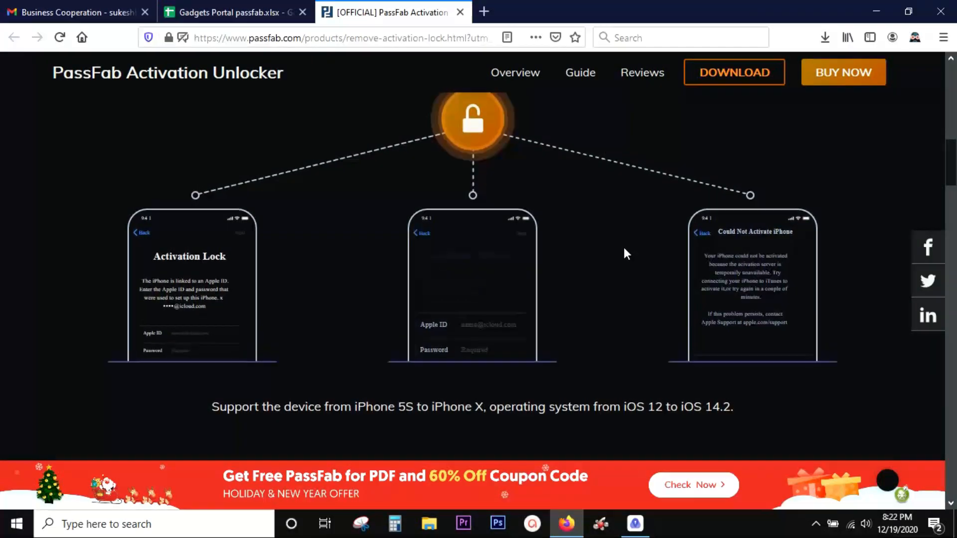
{"action": "scroll", "scroll_direction": "up", "scroll_amount": 3}
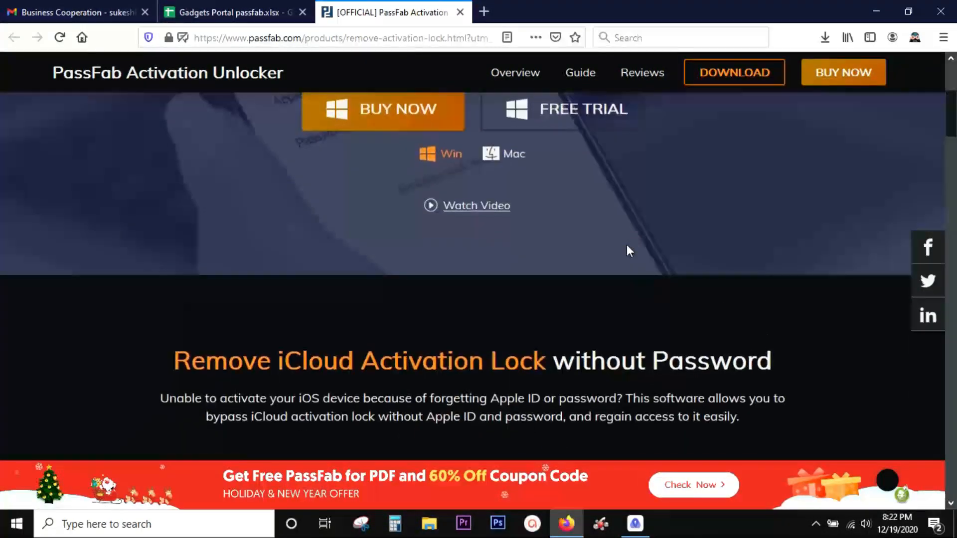
{"action": "scroll", "scroll_direction": "up", "scroll_amount": 3}
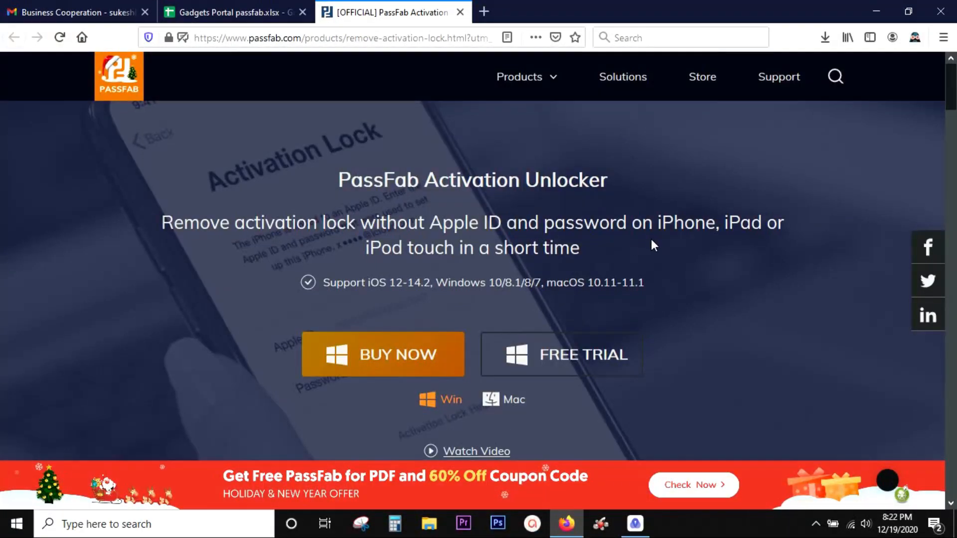
{"action": "mouse_move", "coordinate": [644, 283]}
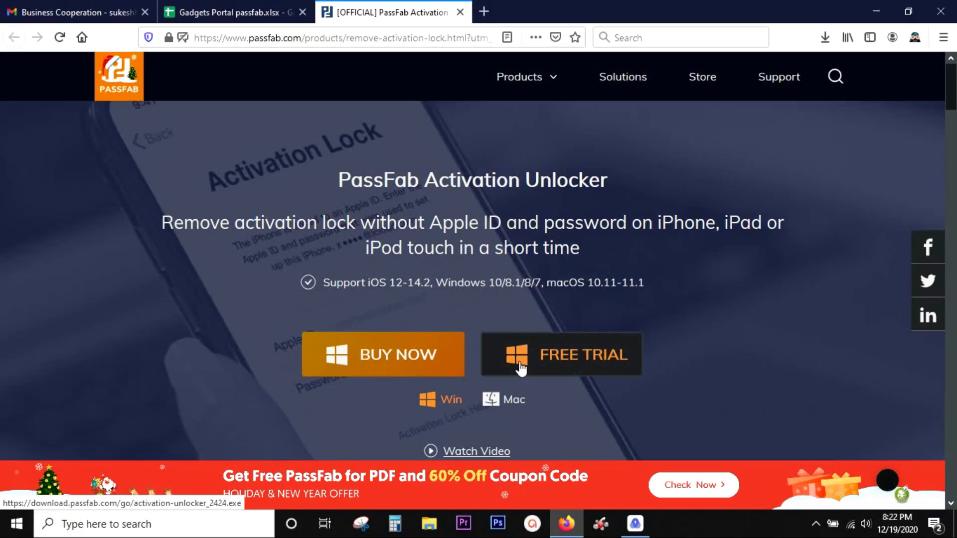
{"action": "mouse_move", "coordinate": [613, 360]}
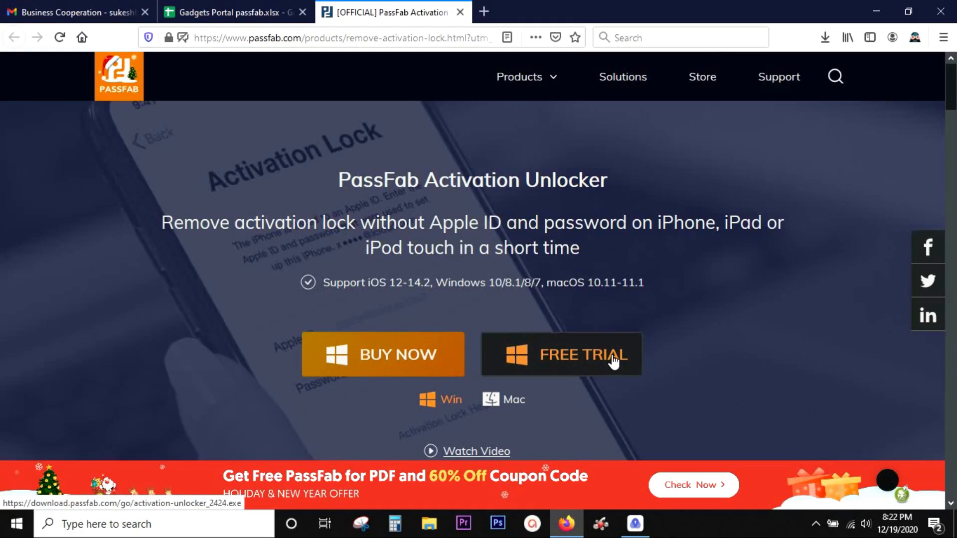
{"action": "mouse_move", "coordinate": [560, 300]}
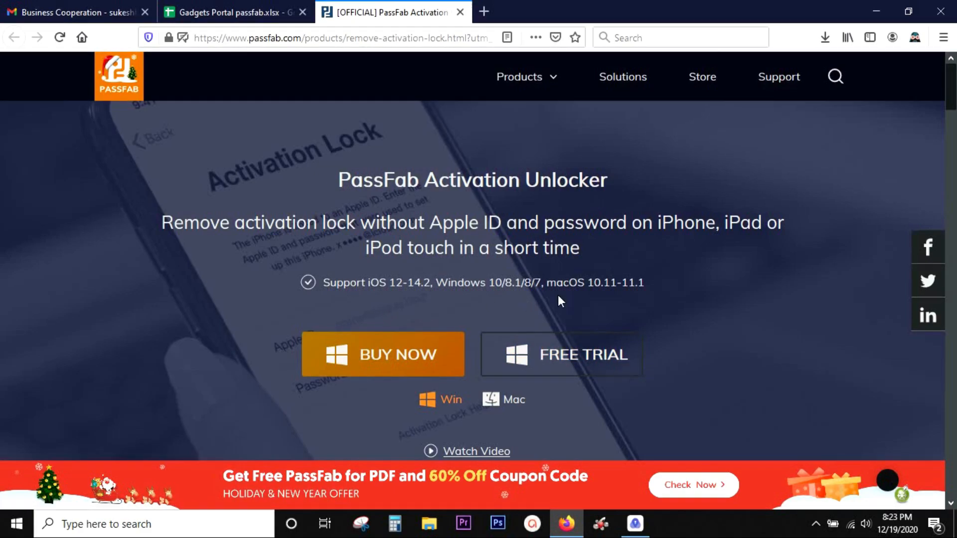
{"action": "mouse_move", "coordinate": [636, 305]}
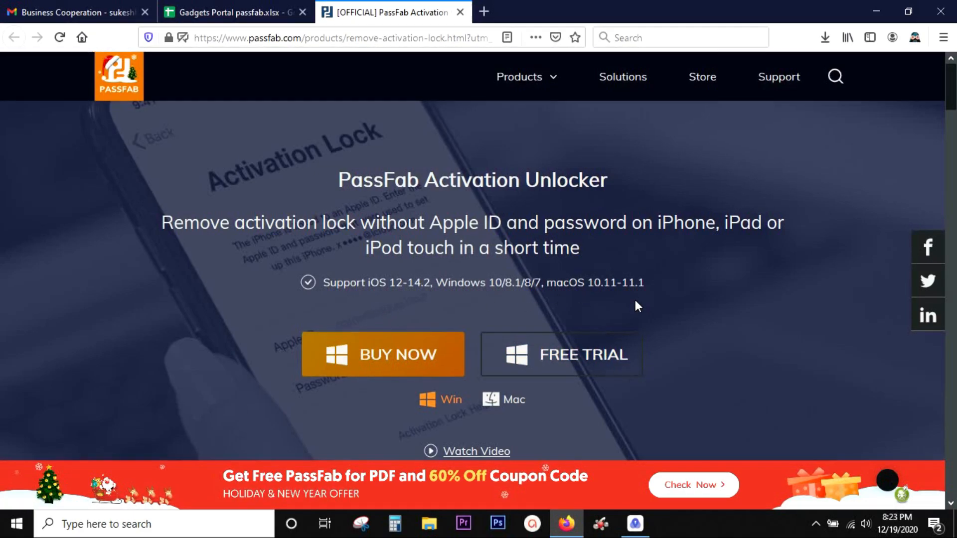
{"action": "mouse_move", "coordinate": [410, 500]}
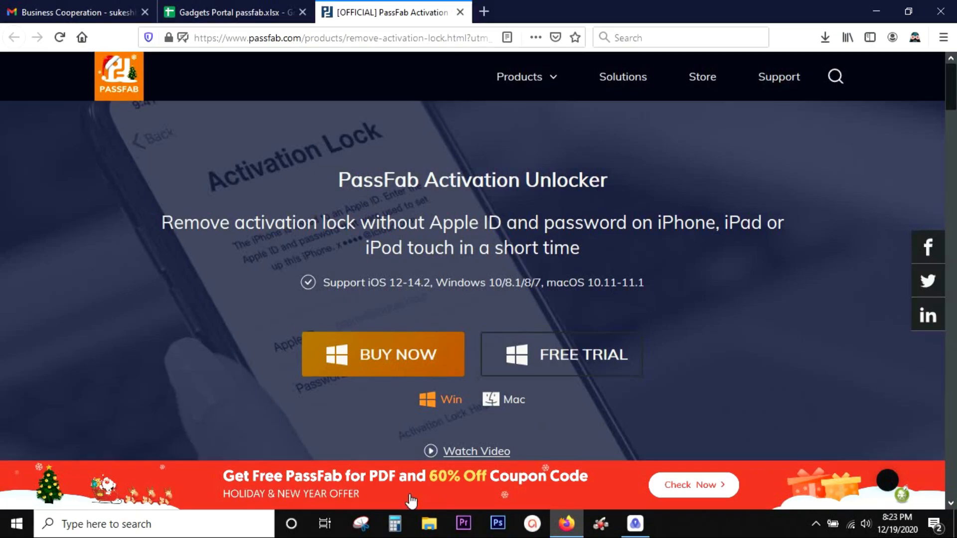
{"action": "mouse_move", "coordinate": [467, 482]}
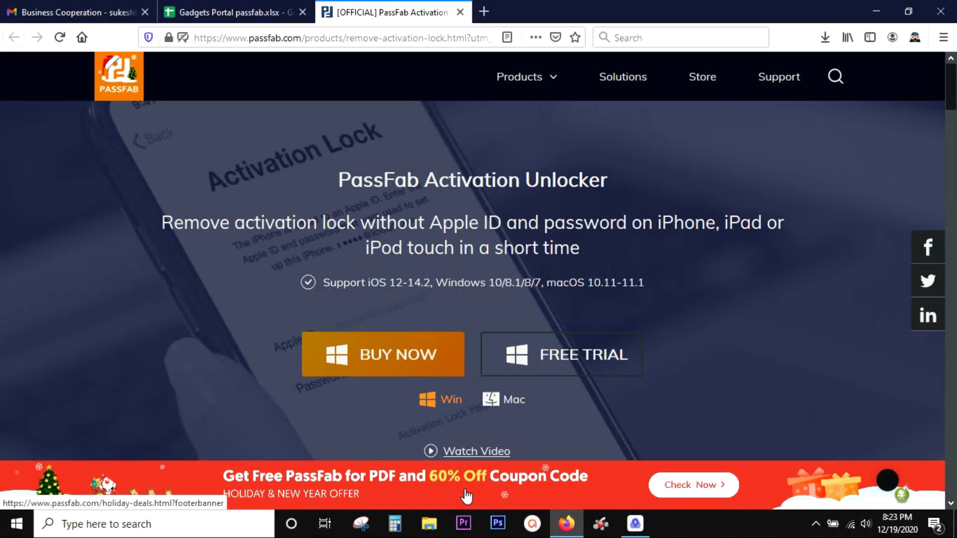
Step: Open the Holiday & New Year Deals page from the footer banner and scroll to the coupon code
{"action": "left_click", "coordinate": [692, 484]}
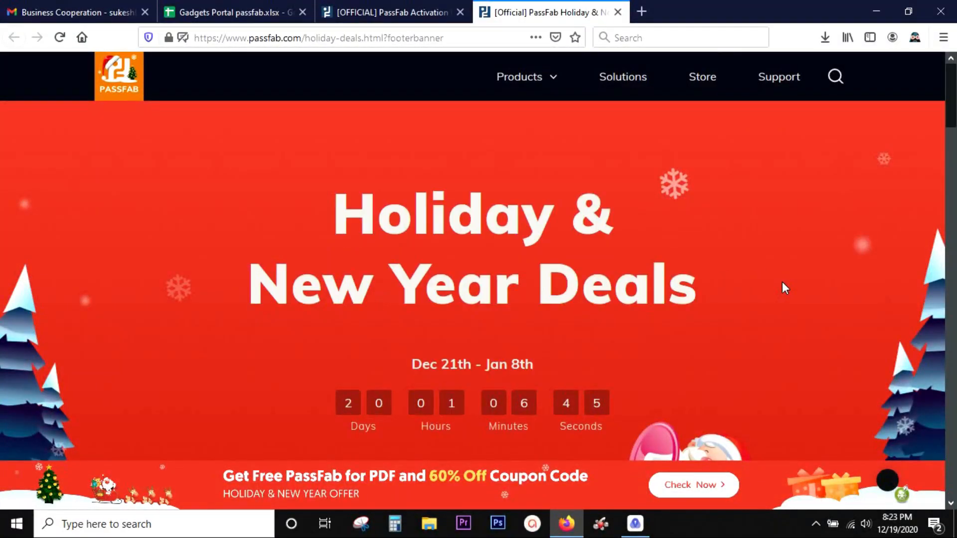
{"action": "scroll", "scroll_direction": "down", "scroll_amount": 3}
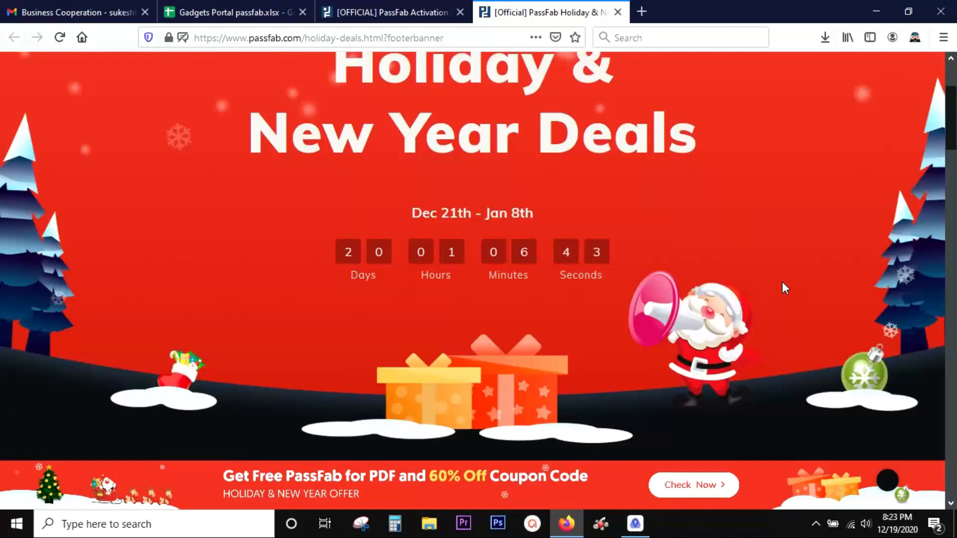
{"action": "scroll", "scroll_direction": "down", "scroll_amount": 3}
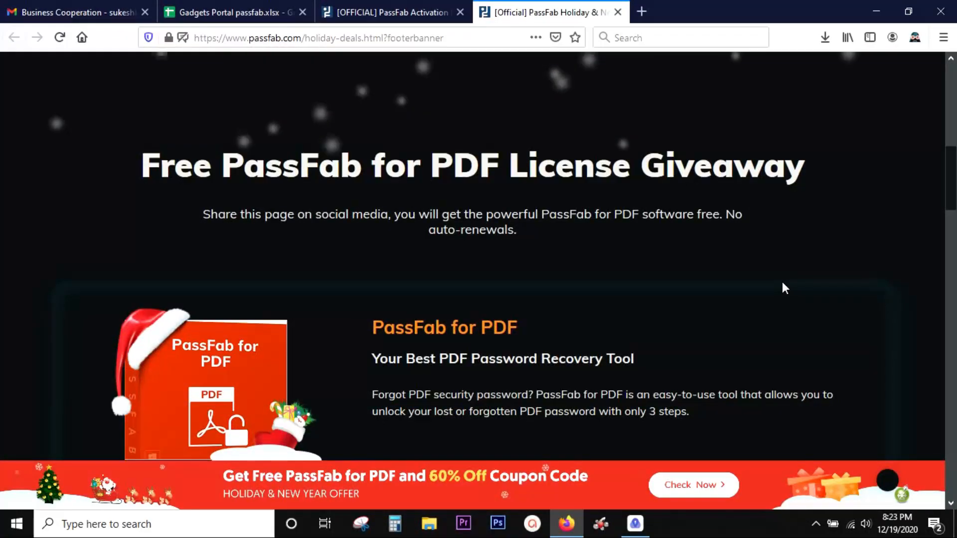
{"action": "scroll", "scroll_direction": "down", "scroll_amount": 3}
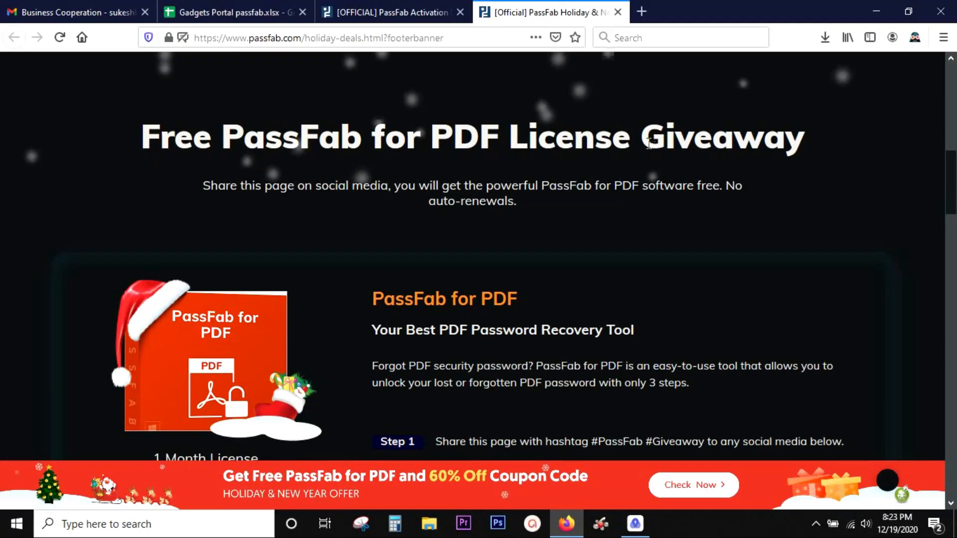
{"action": "mouse_move", "coordinate": [792, 228]}
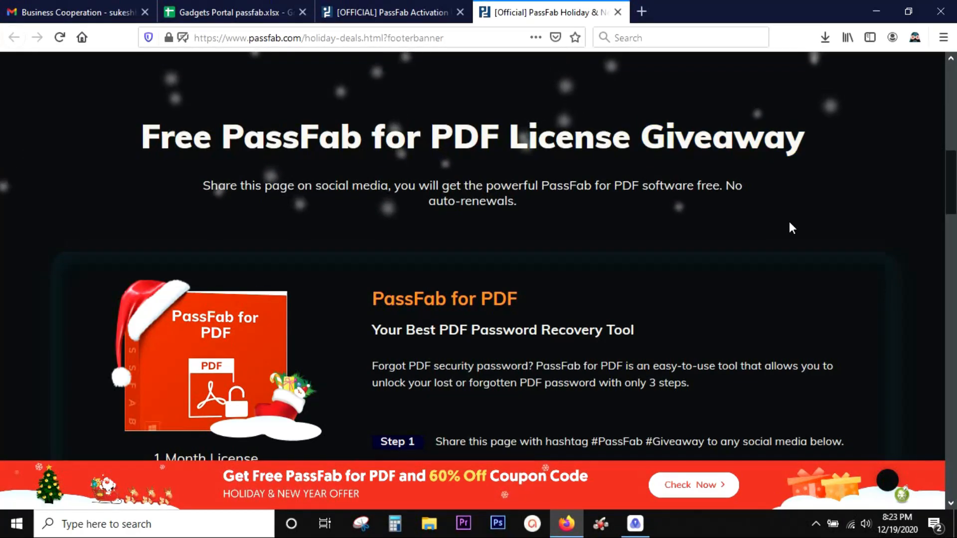
{"action": "scroll", "scroll_direction": "down", "scroll_amount": 3}
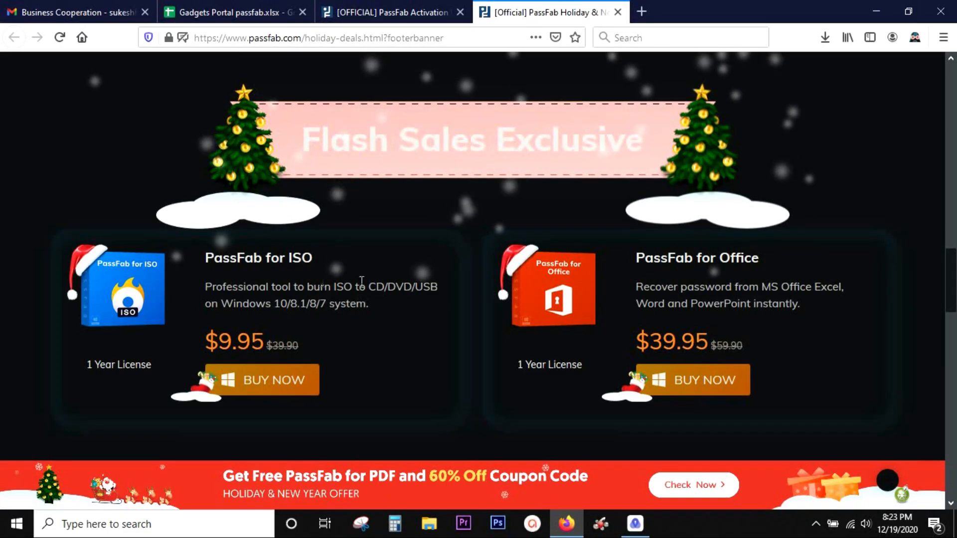
{"action": "scroll", "scroll_direction": "down", "scroll_amount": 3}
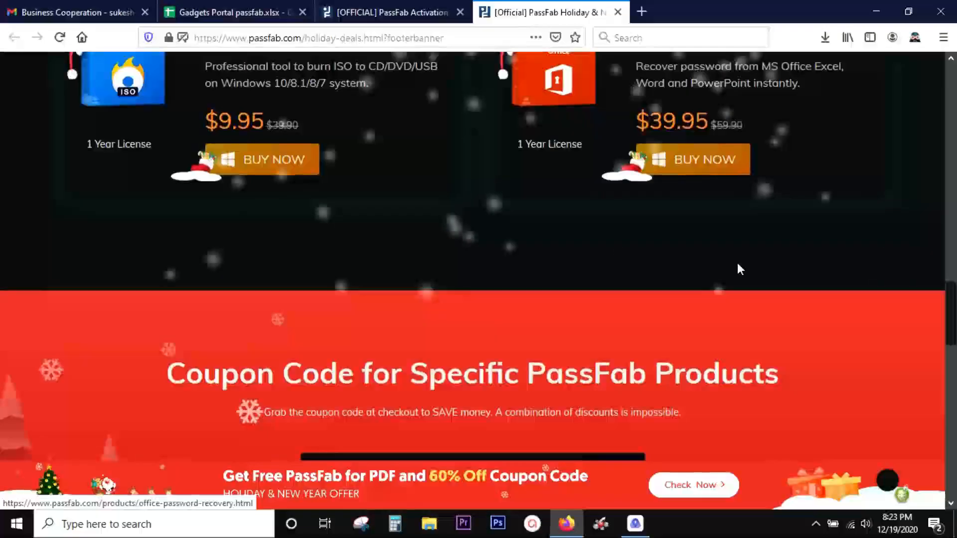
{"action": "scroll", "scroll_direction": "down", "scroll_amount": 3}
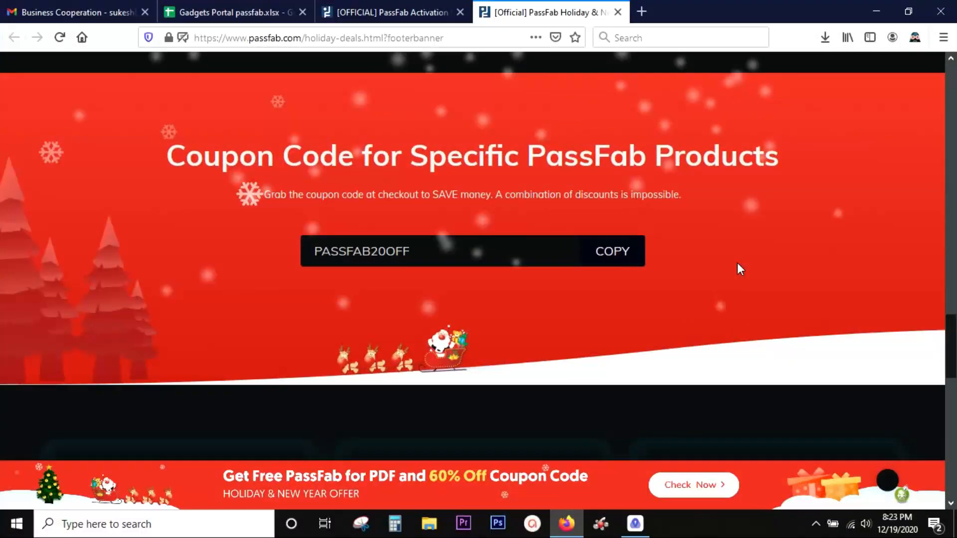
{"action": "mouse_move", "coordinate": [699, 263]}
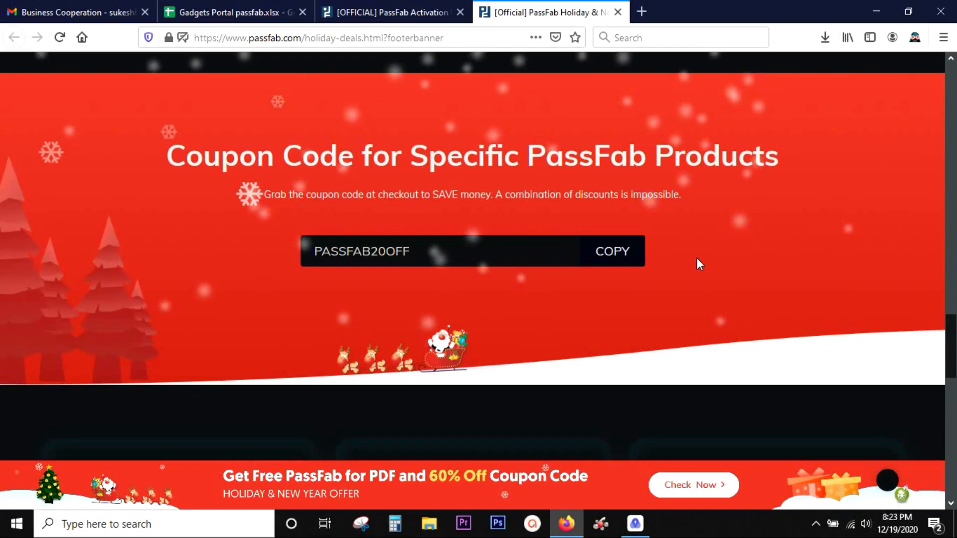
{"action": "scroll", "scroll_direction": "down", "scroll_amount": 3}
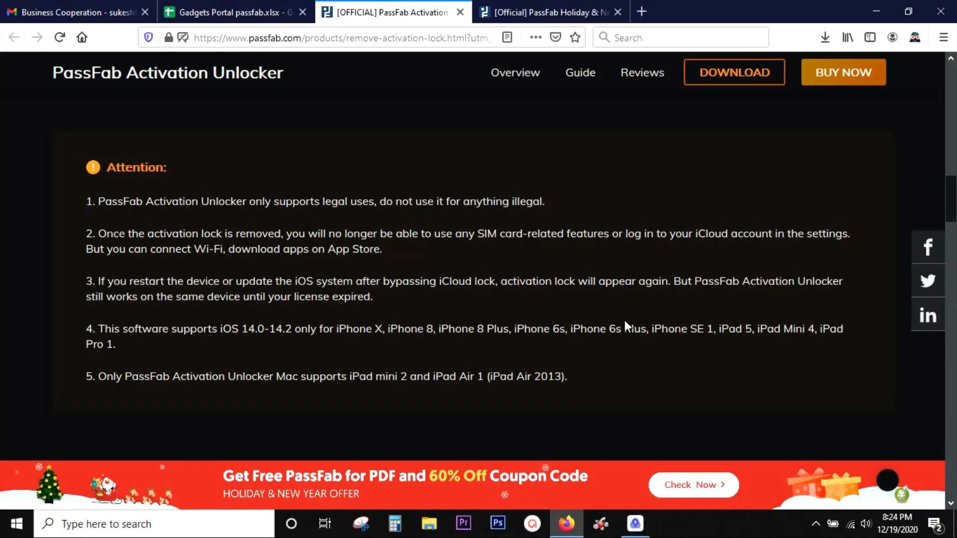
{"action": "mouse_move", "coordinate": [346, 234]}
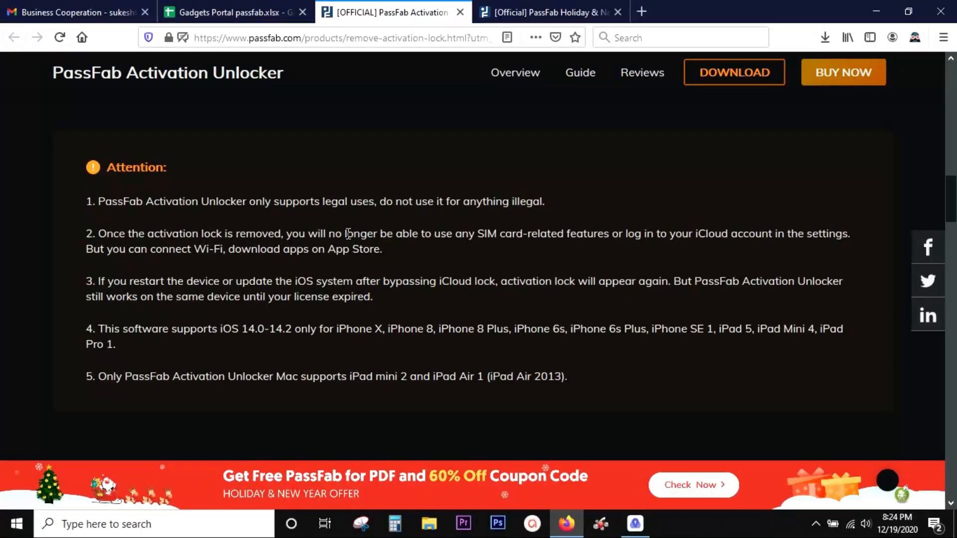
{"action": "mouse_move", "coordinate": [403, 225]}
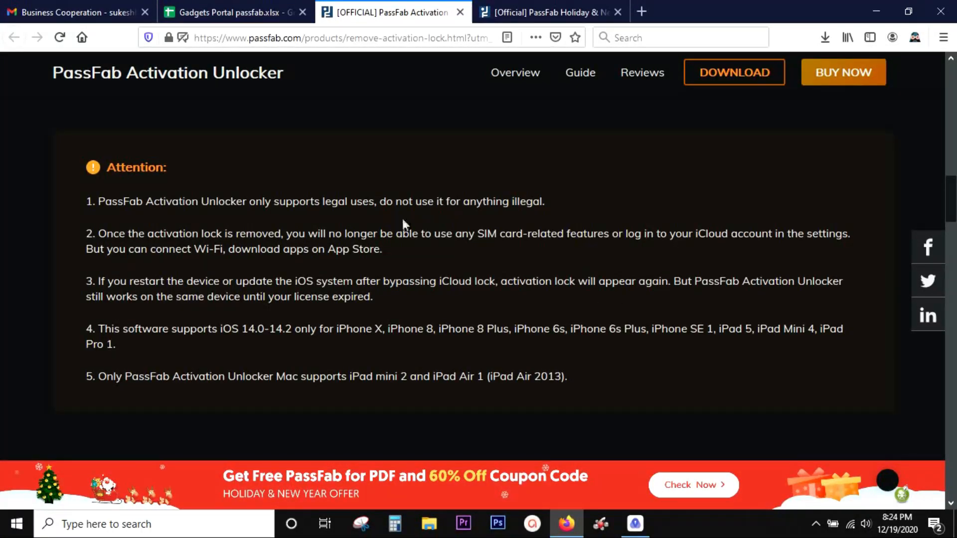
{"action": "mouse_move", "coordinate": [515, 220]}
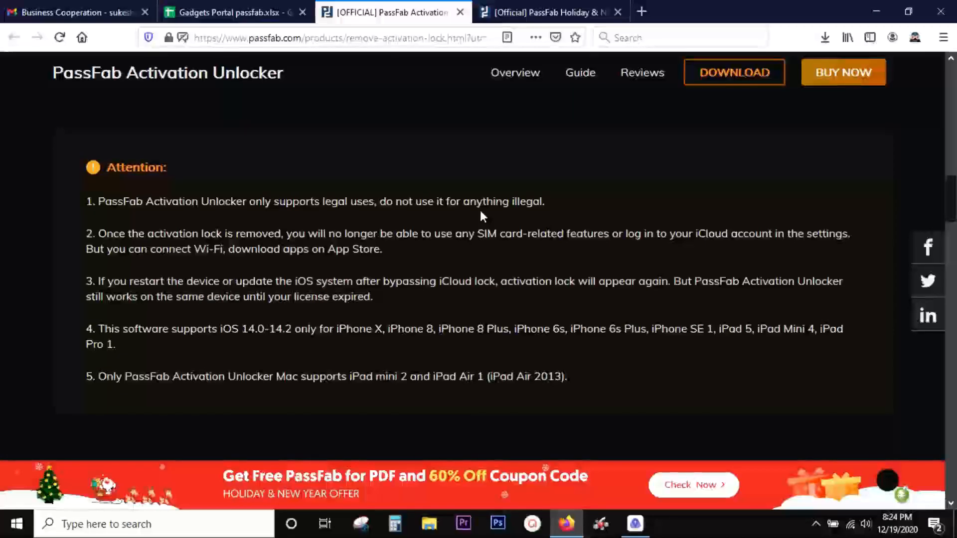
{"action": "mouse_move", "coordinate": [457, 230]}
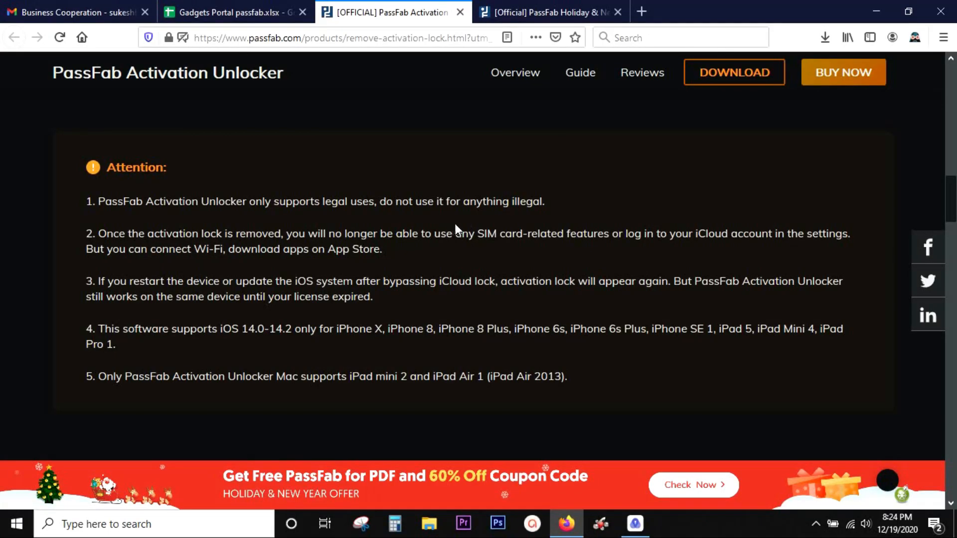
{"action": "mouse_move", "coordinate": [329, 233]}
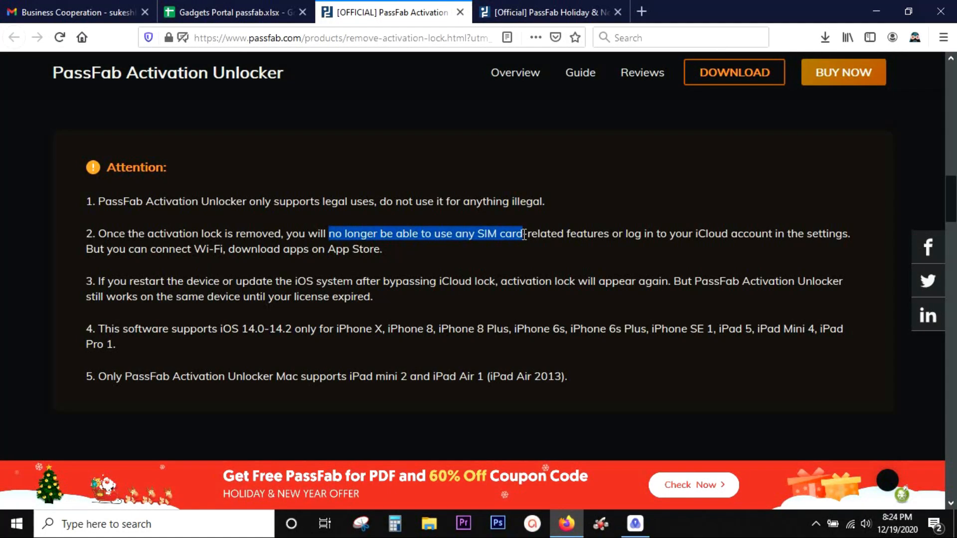
{"action": "left_click", "coordinate": [617, 240]}
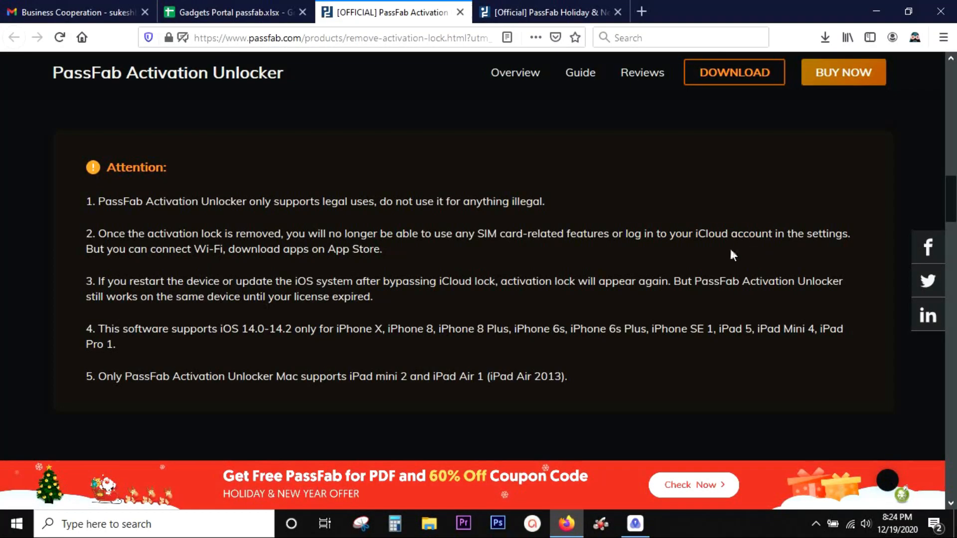
{"action": "double_click", "coordinate": [201, 249]}
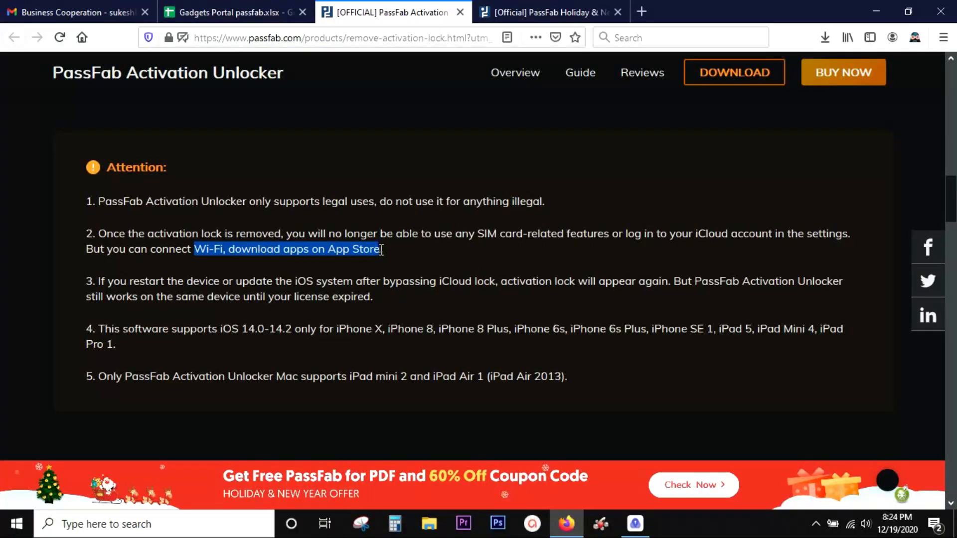
{"action": "left_click", "coordinate": [402, 255]}
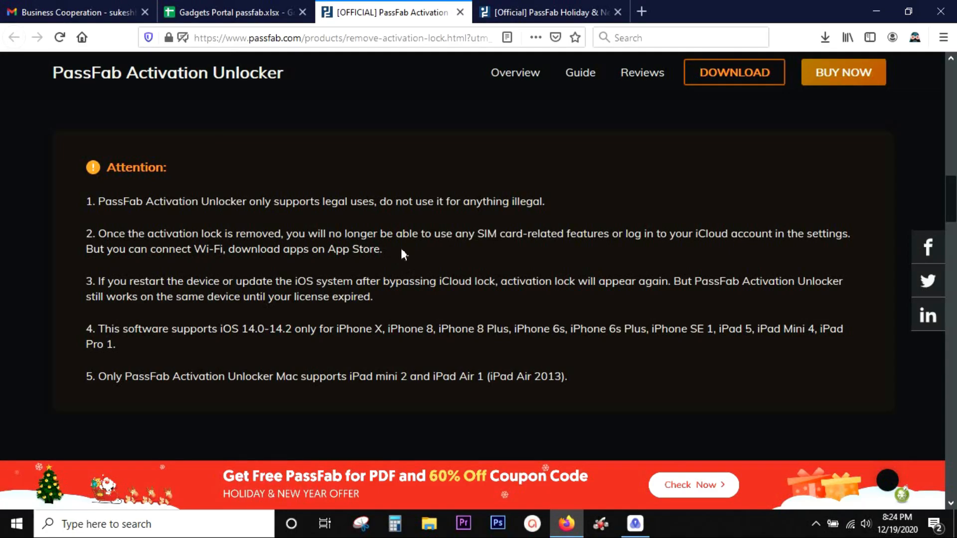
{"action": "mouse_move", "coordinate": [98, 280]}
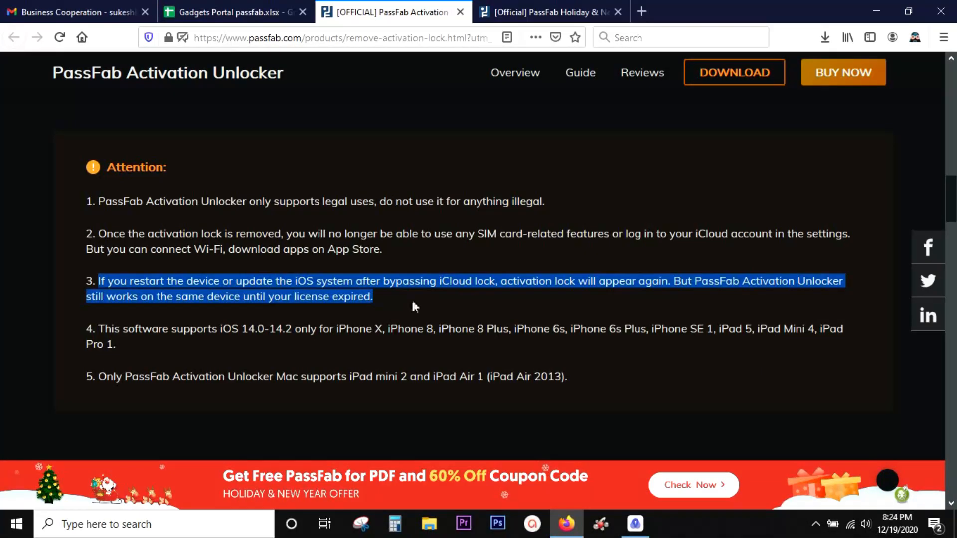
{"action": "mouse_move", "coordinate": [443, 299]}
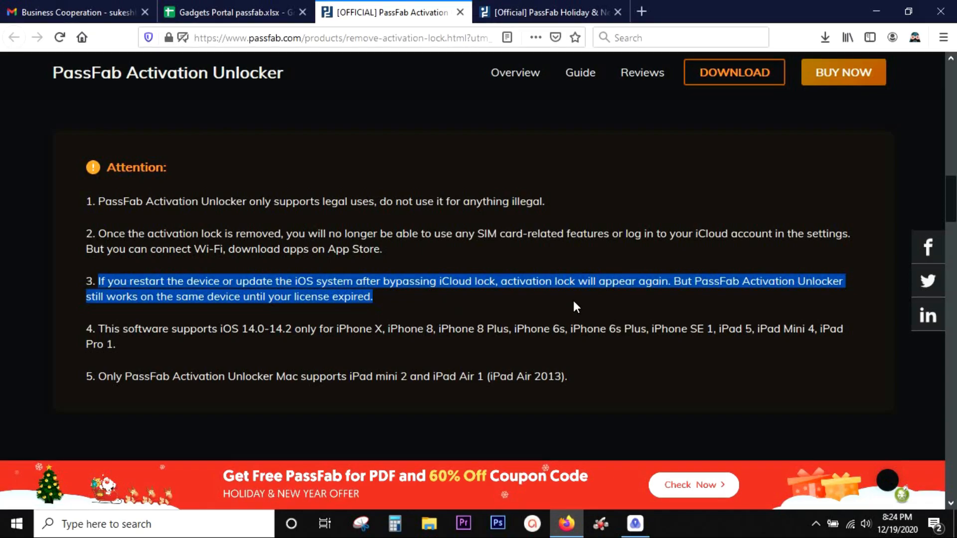
{"action": "mouse_move", "coordinate": [625, 305]}
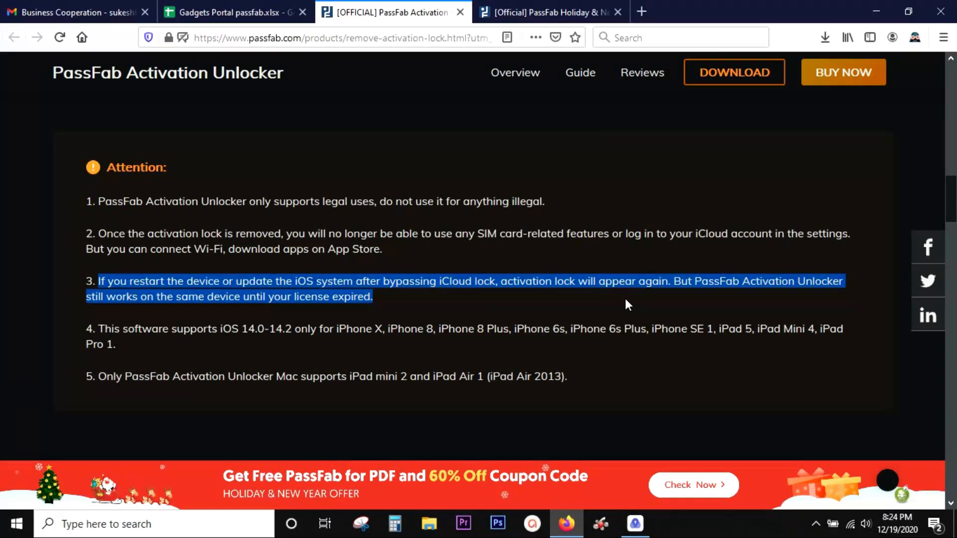
{"action": "mouse_move", "coordinate": [129, 316]}
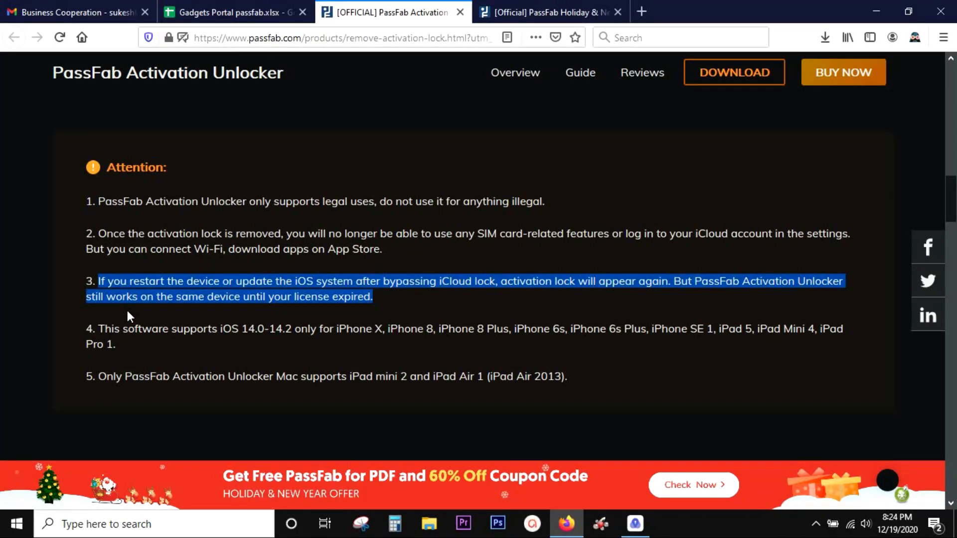
{"action": "left_click", "coordinate": [383, 308]}
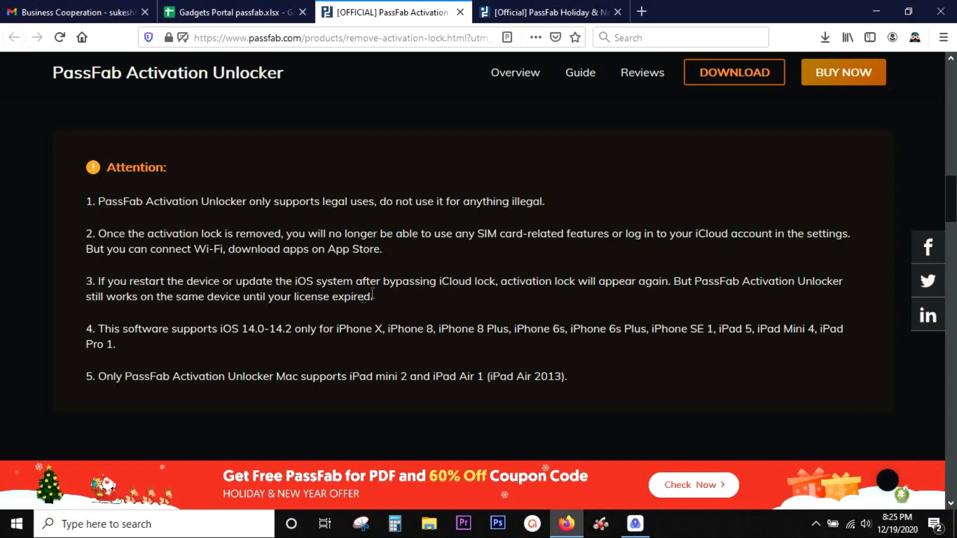
{"action": "mouse_move", "coordinate": [397, 313]}
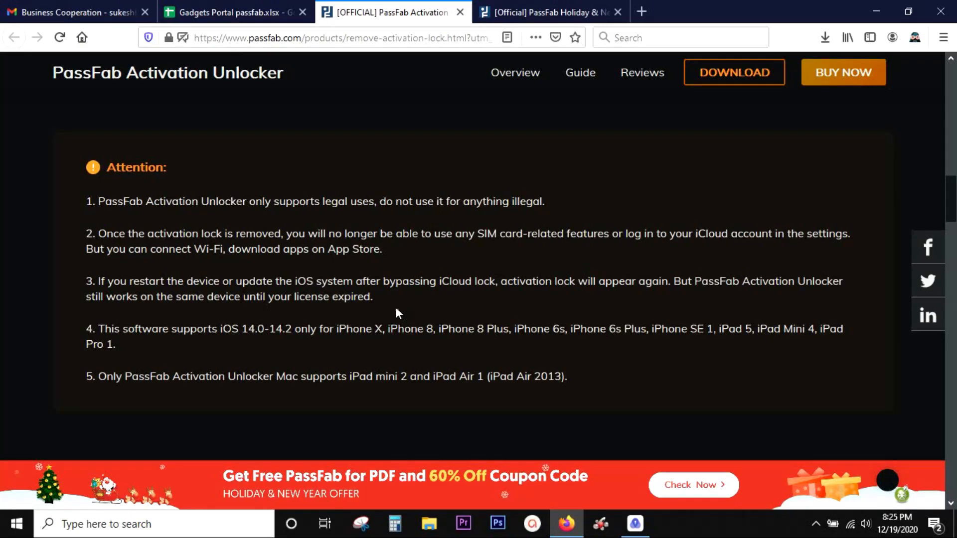
{"action": "mouse_move", "coordinate": [459, 307]}
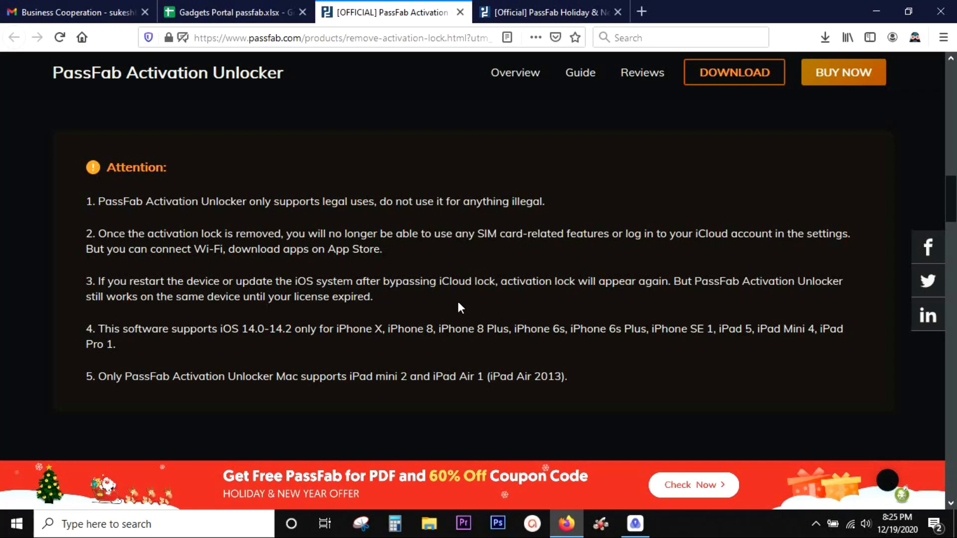
{"action": "mouse_move", "coordinate": [431, 300]}
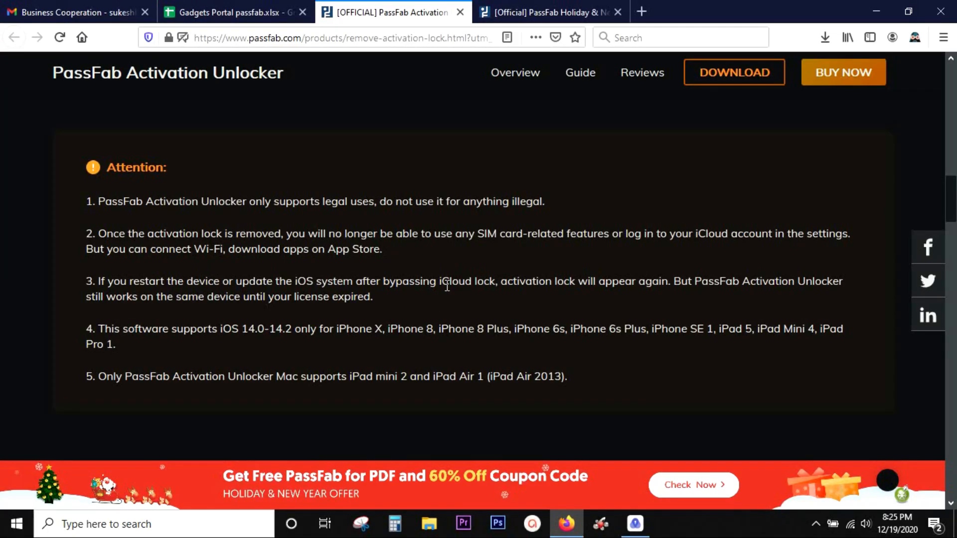
{"action": "mouse_move", "coordinate": [484, 295]}
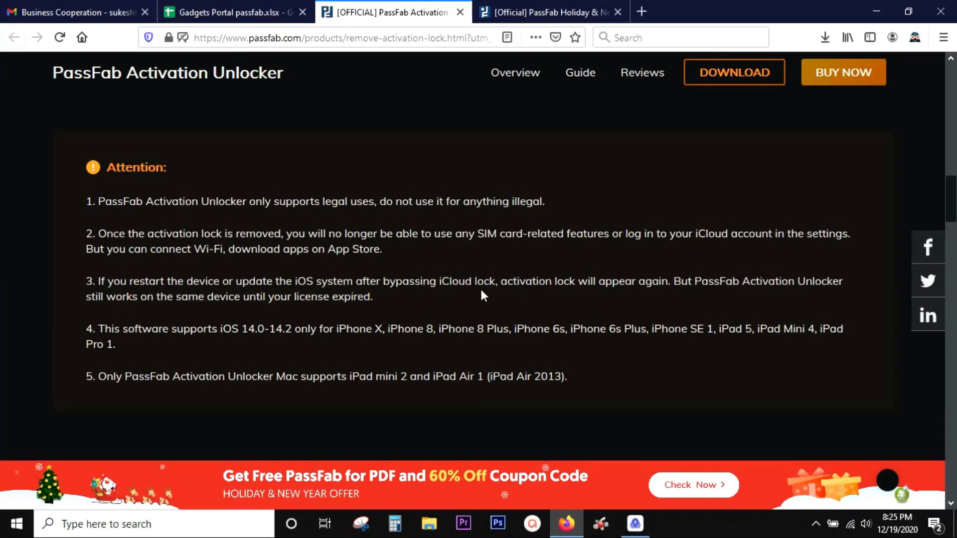
{"action": "mouse_move", "coordinate": [488, 301]}
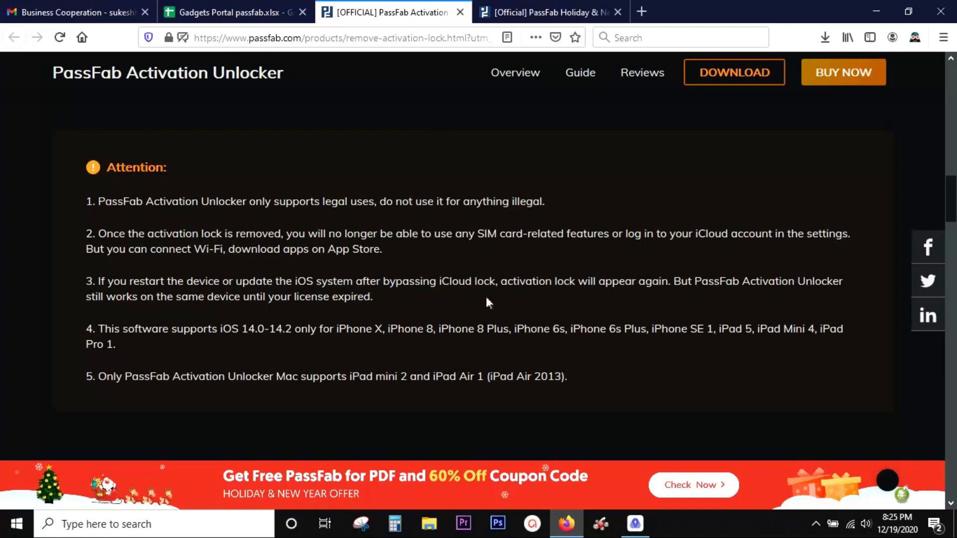
{"action": "mouse_move", "coordinate": [509, 307]}
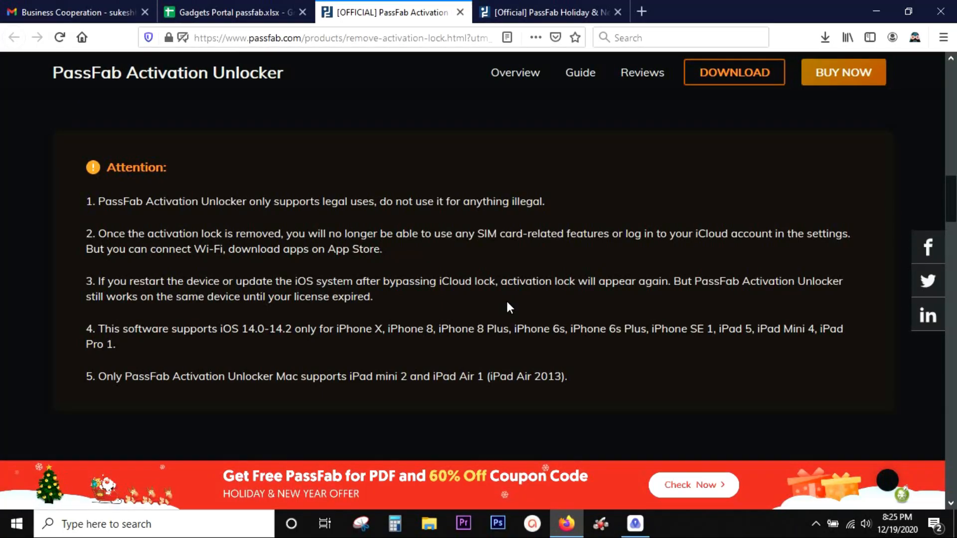
Step: Scroll past the usage scenarios to the Technical Specification on supported systems and devices
{"action": "scroll", "scroll_direction": "down", "scroll_amount": 3}
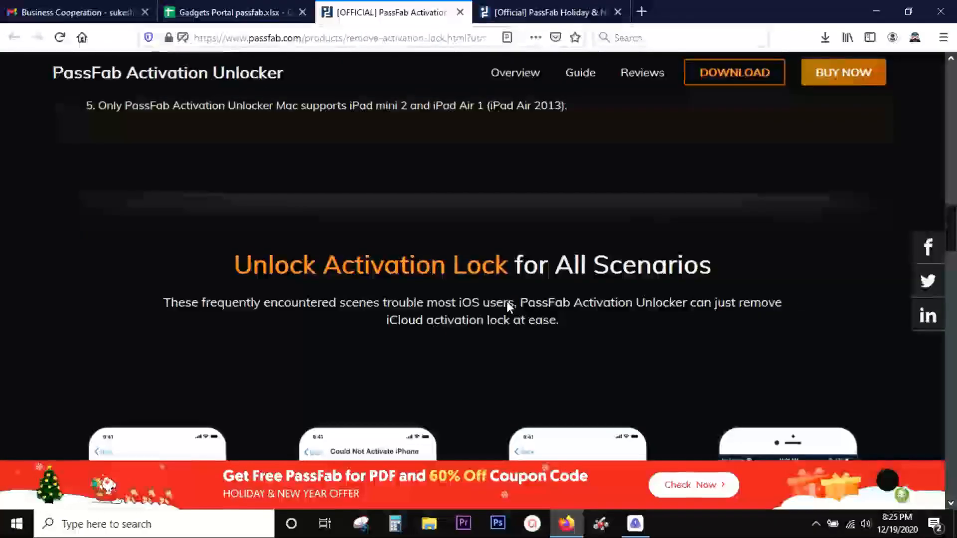
{"action": "scroll", "scroll_direction": "down", "scroll_amount": 3}
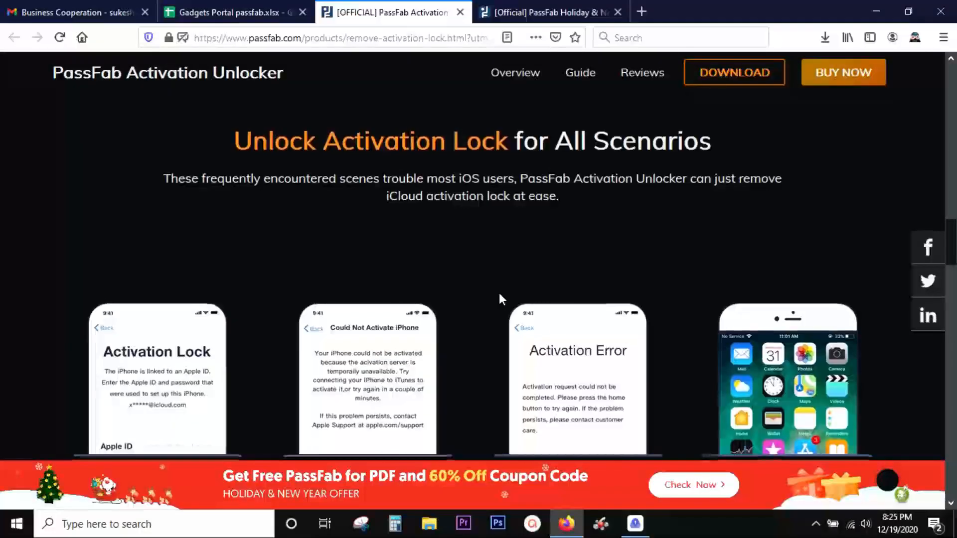
{"action": "scroll", "scroll_direction": "down", "scroll_amount": 3}
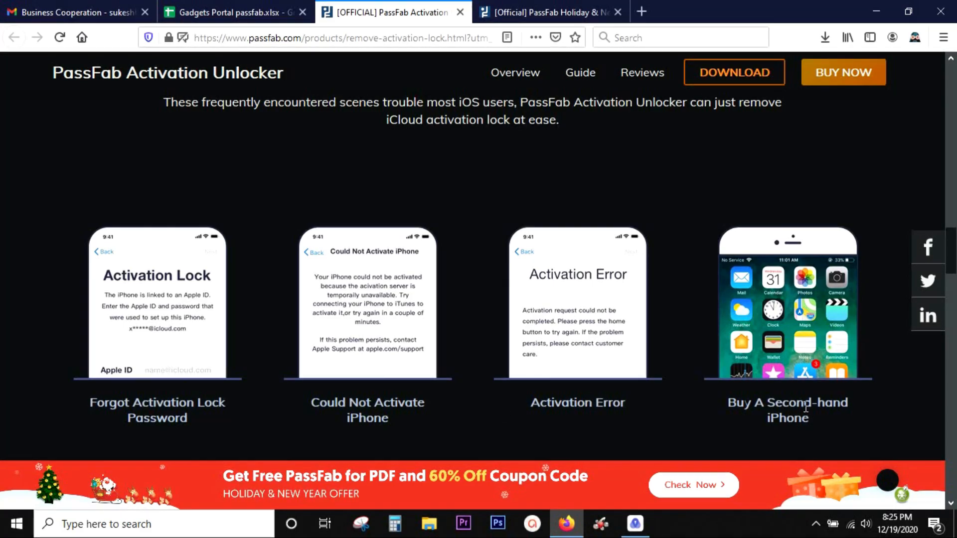
{"action": "scroll", "scroll_direction": "down", "scroll_amount": 3}
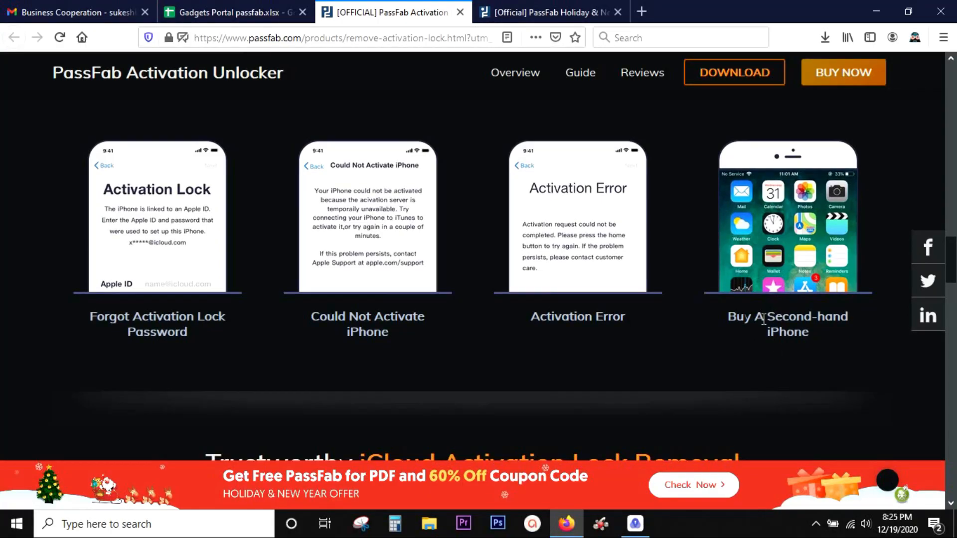
{"action": "scroll", "scroll_direction": "down", "scroll_amount": 3}
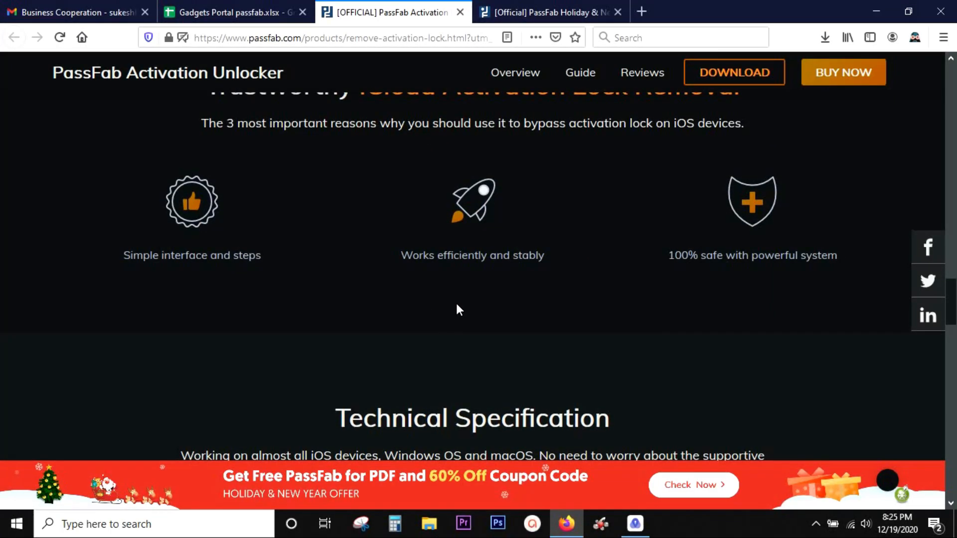
{"action": "scroll", "scroll_direction": "down", "scroll_amount": 3}
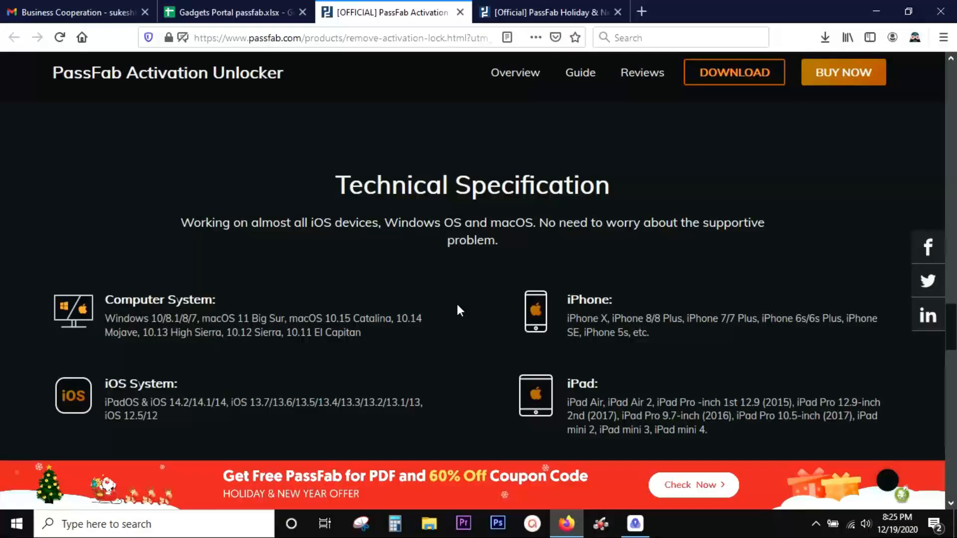
{"action": "scroll", "scroll_direction": "down", "scroll_amount": 3}
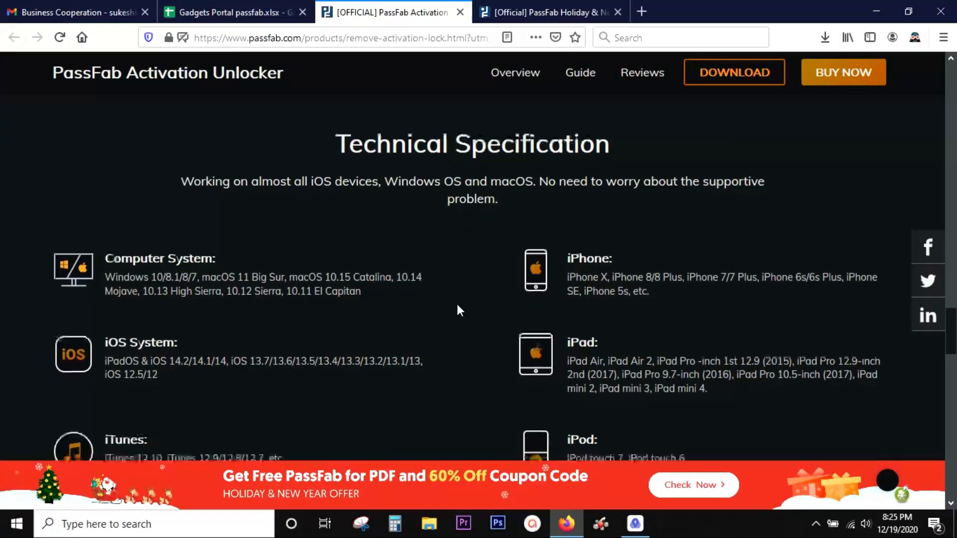
{"action": "scroll", "scroll_direction": "down", "scroll_amount": 3}
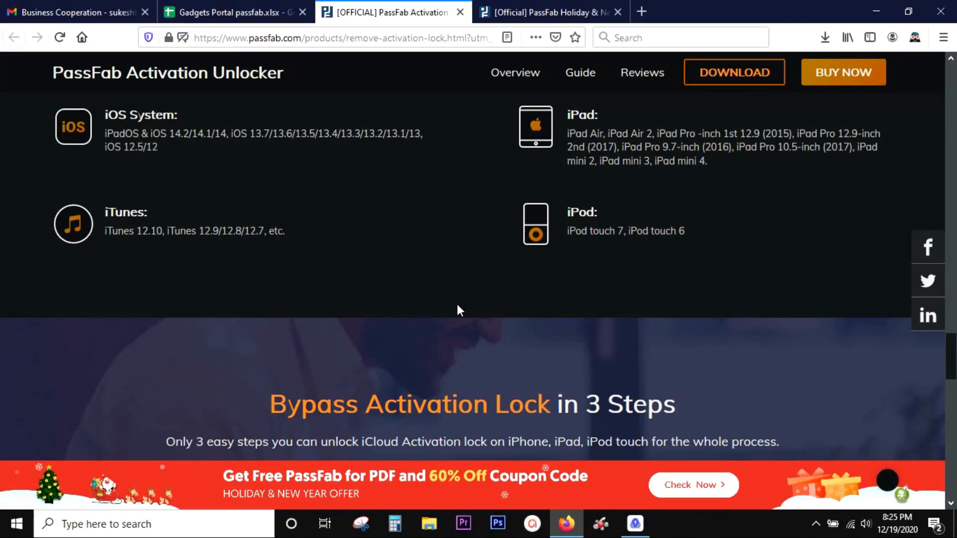
{"action": "scroll", "scroll_direction": "down", "scroll_amount": 3}
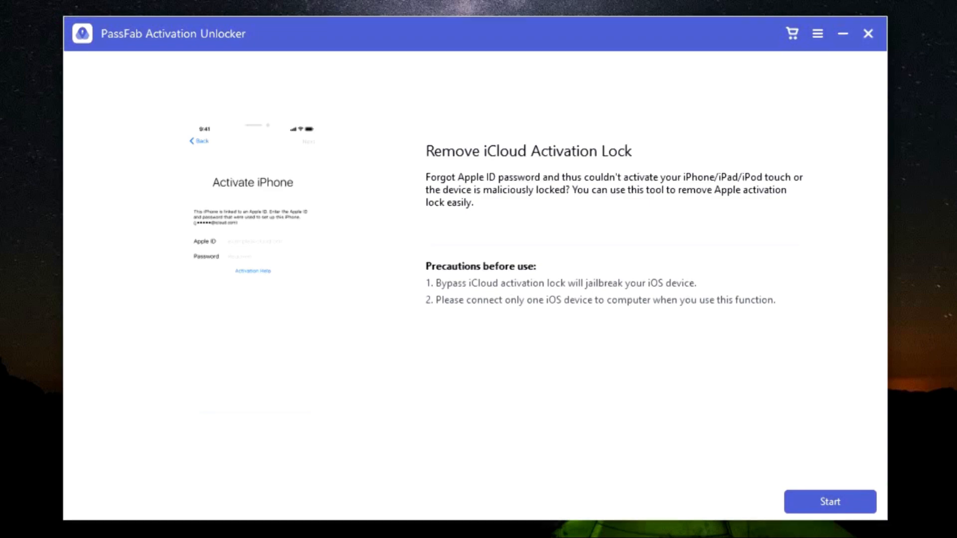
Step: Start the Remove iCloud Activation Lock process from its start screen
{"action": "left_click", "coordinate": [828, 501]}
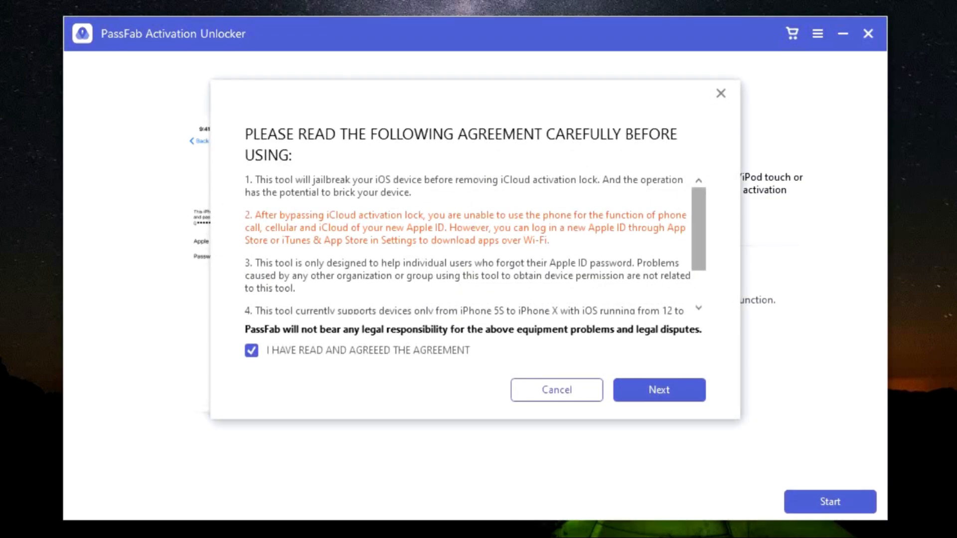
Step: Read the jailbreak agreement, keep 'I have read and agreed the agreement' ticked, and continue
{"action": "scroll", "scroll_direction": "down", "scroll_amount": 3}
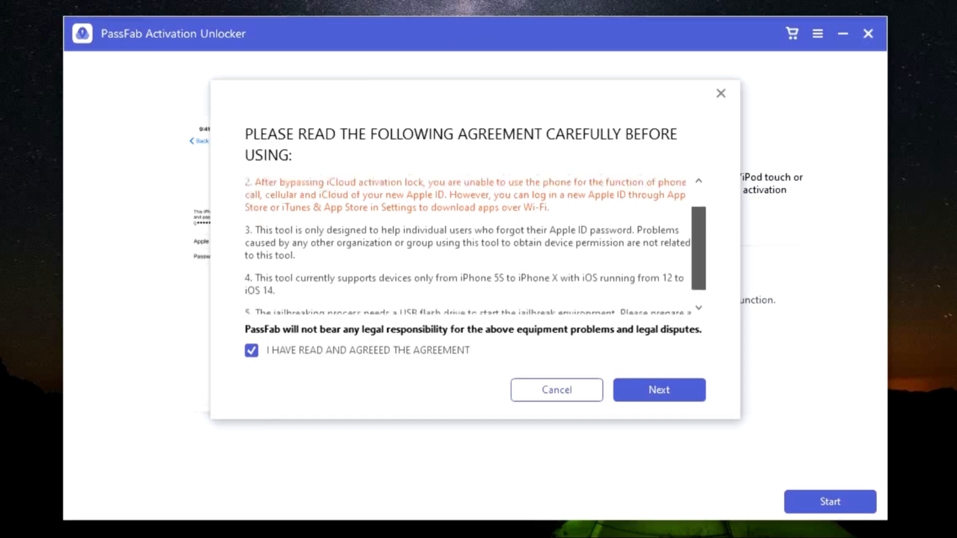
{"action": "scroll", "scroll_direction": "up", "scroll_amount": 3}
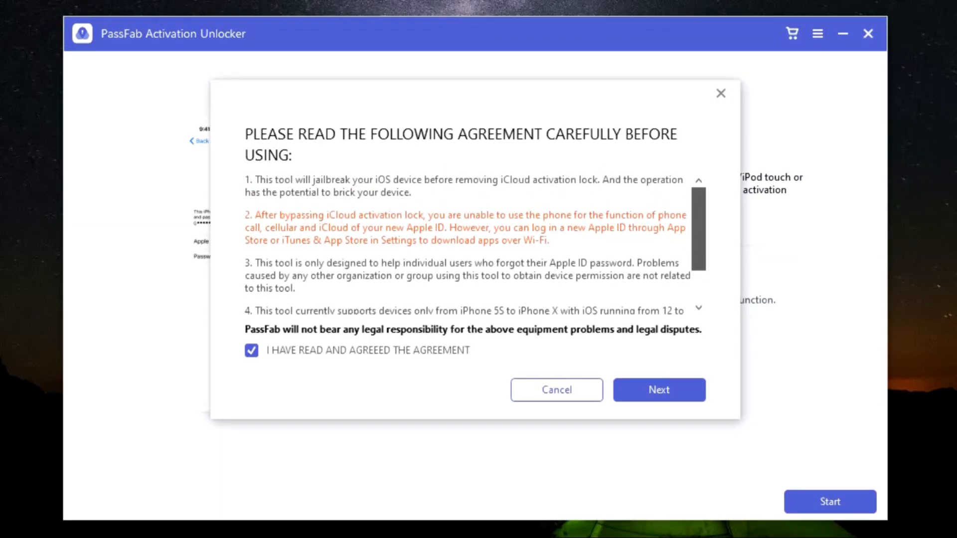
{"action": "scroll", "scroll_direction": "down", "scroll_amount": 3}
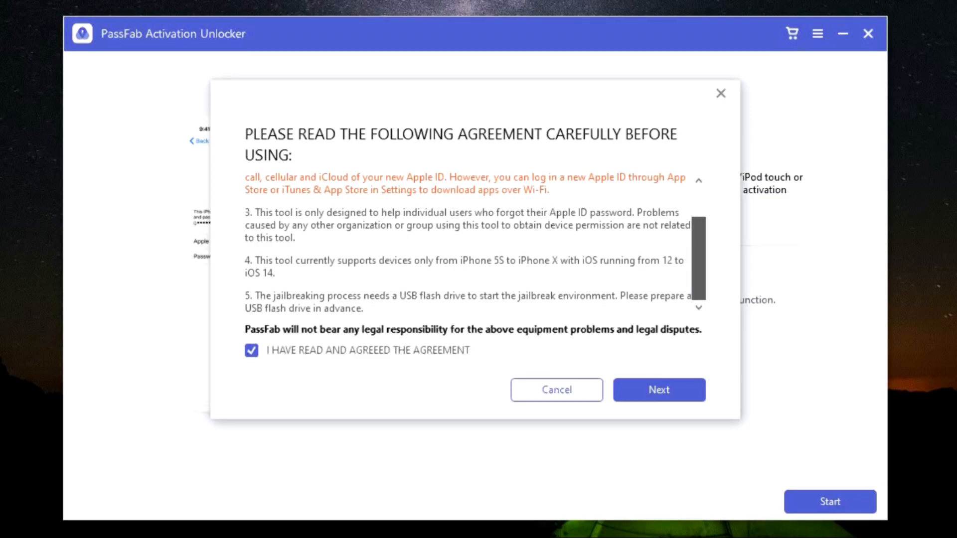
{"action": "scroll", "scroll_direction": "up", "scroll_amount": 3}
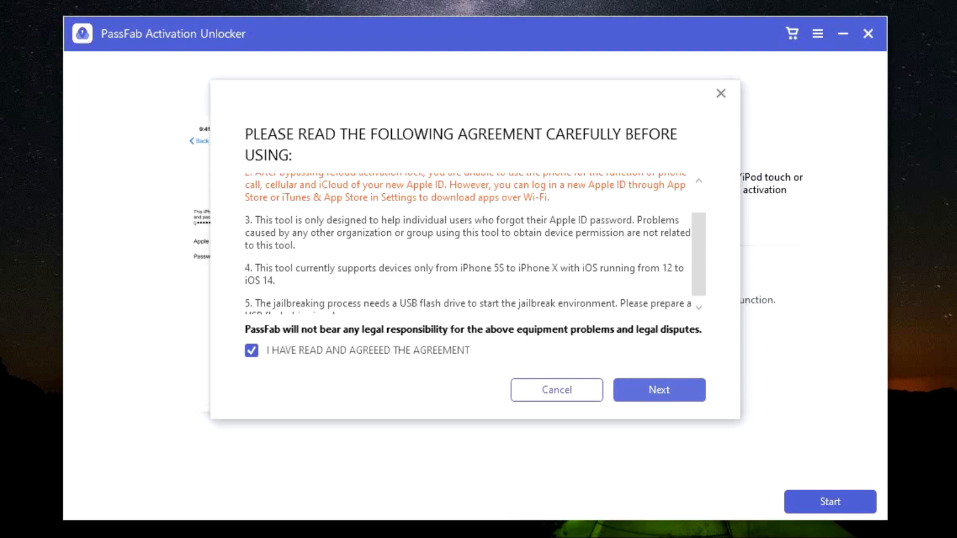
{"action": "left_click", "coordinate": [658, 390]}
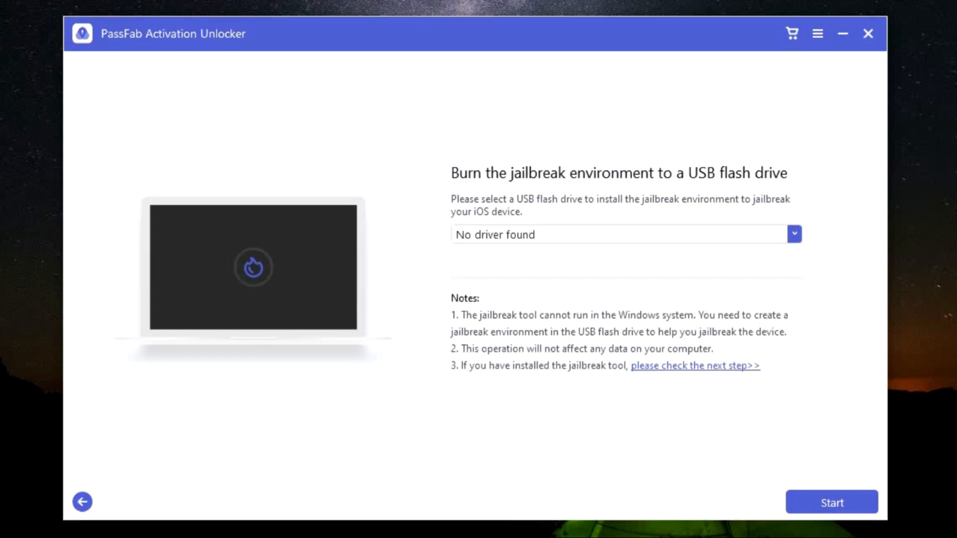
Step: Select Sandisk pen (G:) [64 GB] as the target USB drive
{"action": "left_click", "coordinate": [793, 233]}
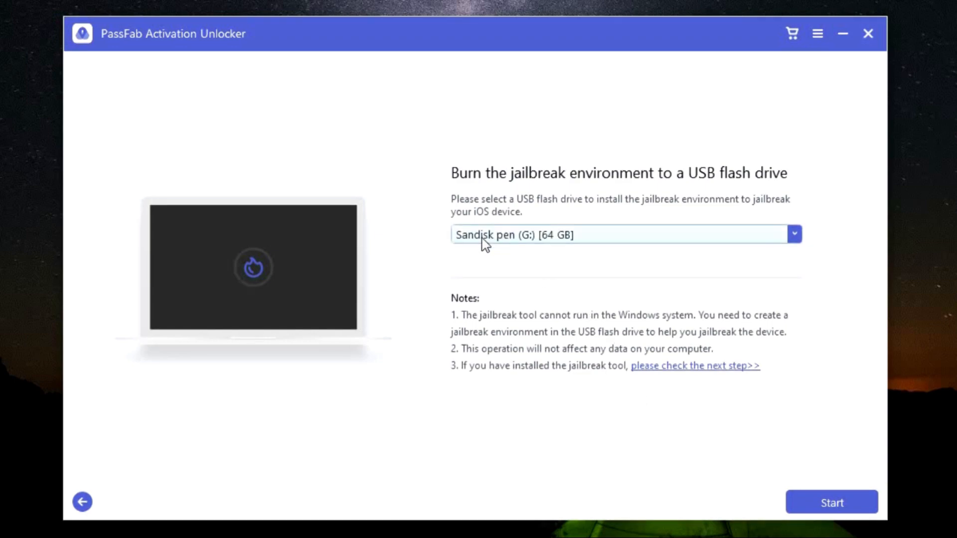
{"action": "mouse_move", "coordinate": [590, 238]}
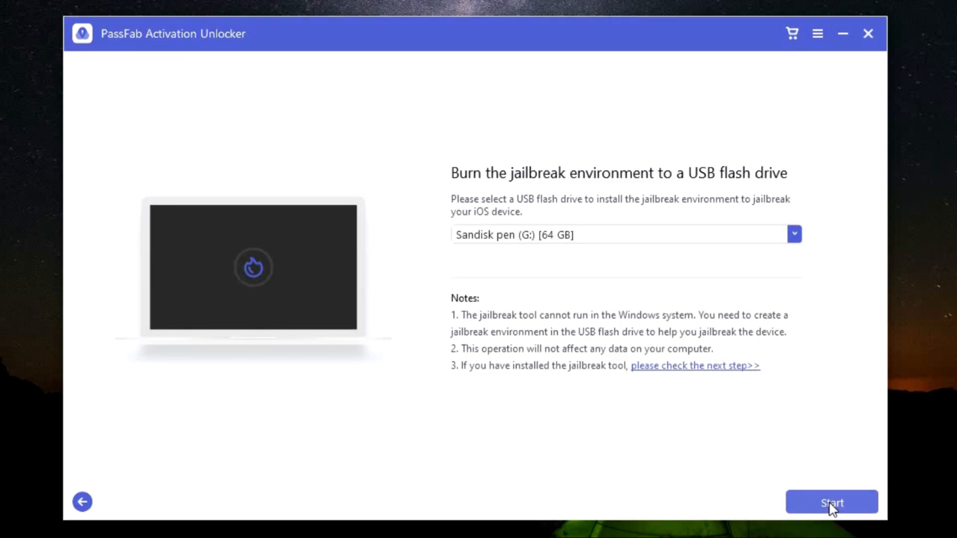
{"action": "mouse_move", "coordinate": [834, 514]}
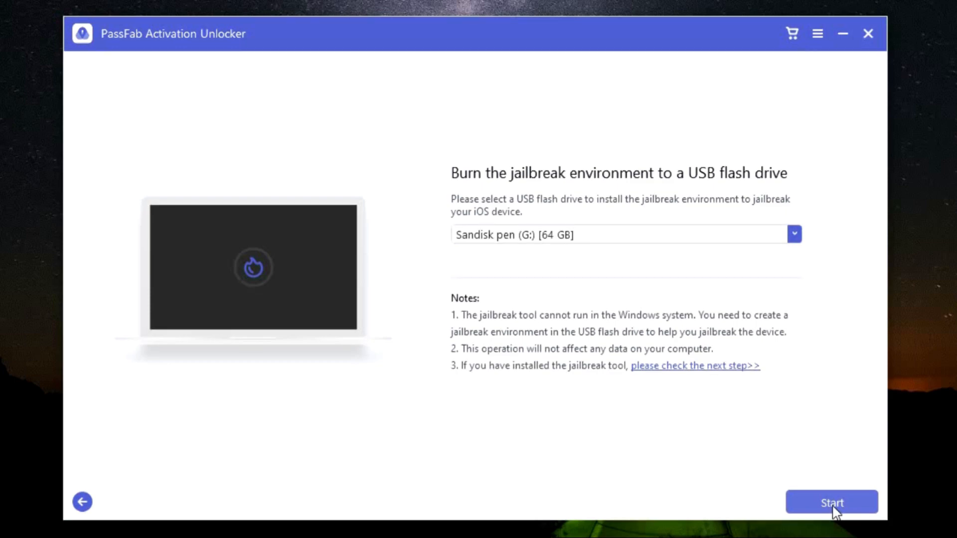
{"action": "mouse_move", "coordinate": [661, 426]}
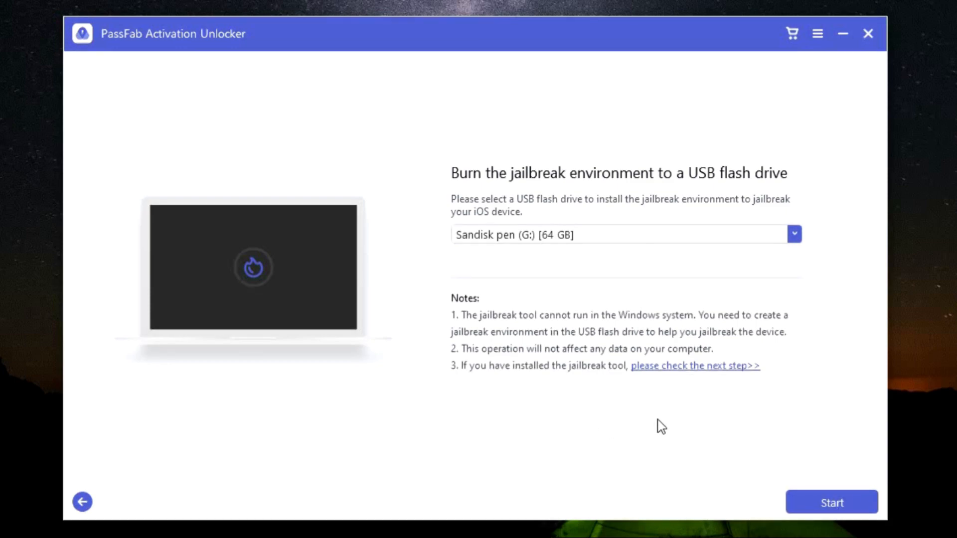
{"action": "mouse_move", "coordinate": [684, 435]}
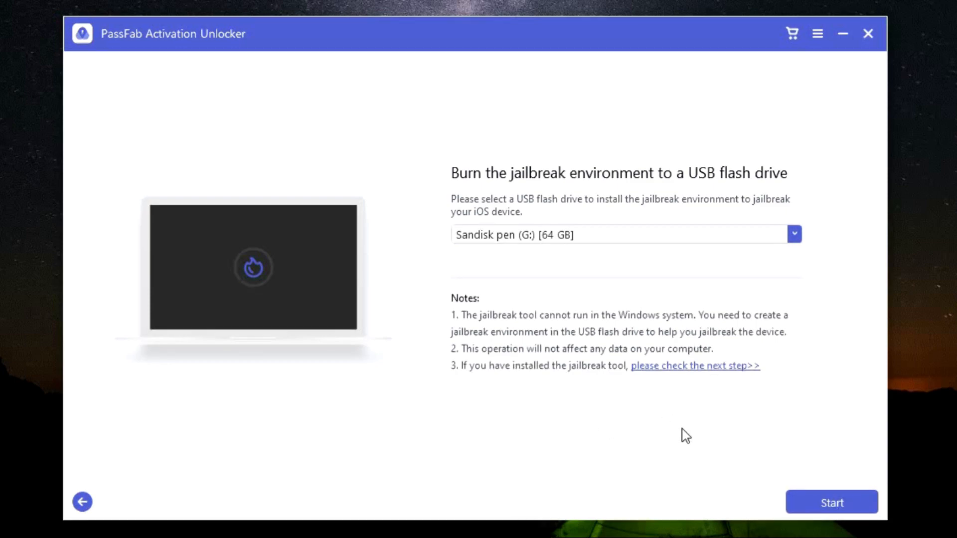
{"action": "mouse_move", "coordinate": [673, 446]}
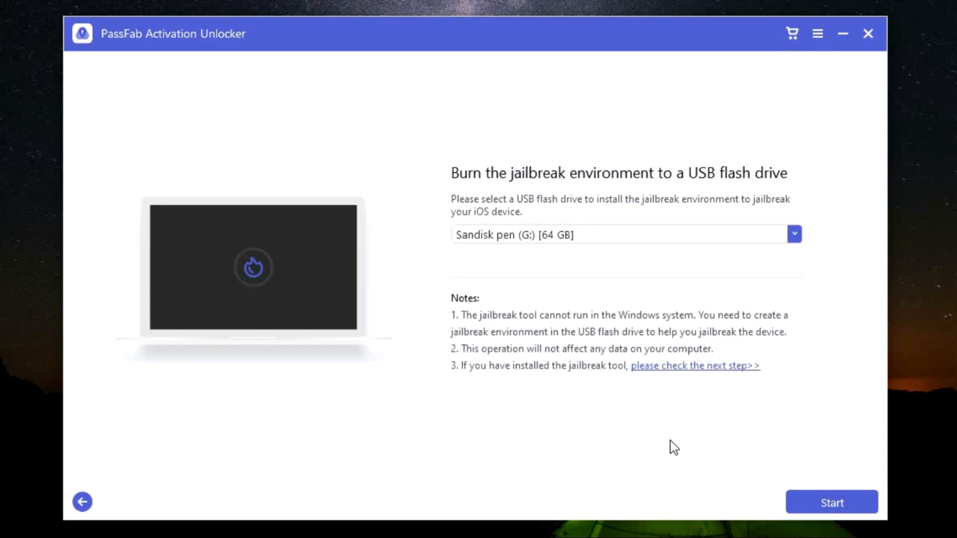
{"action": "mouse_move", "coordinate": [595, 430]}
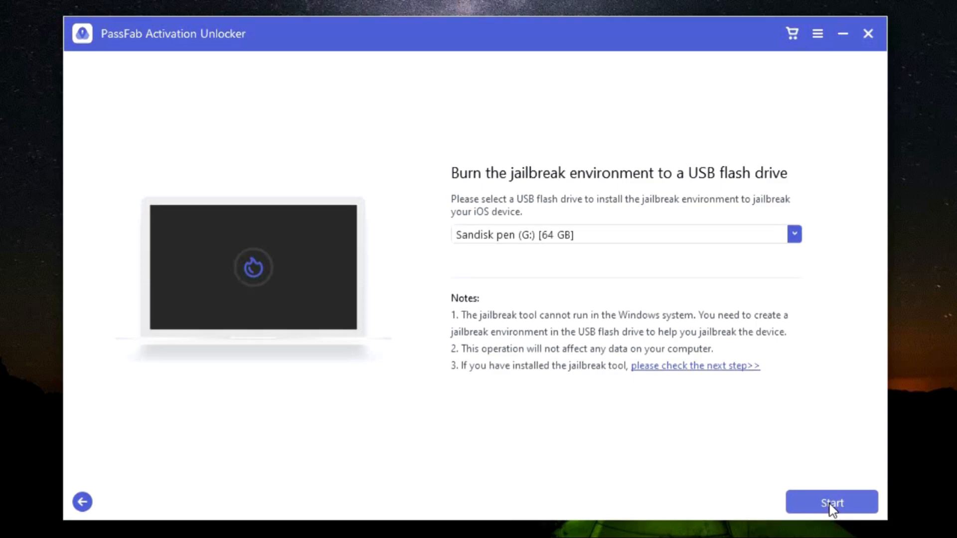
{"action": "mouse_move", "coordinate": [826, 508]}
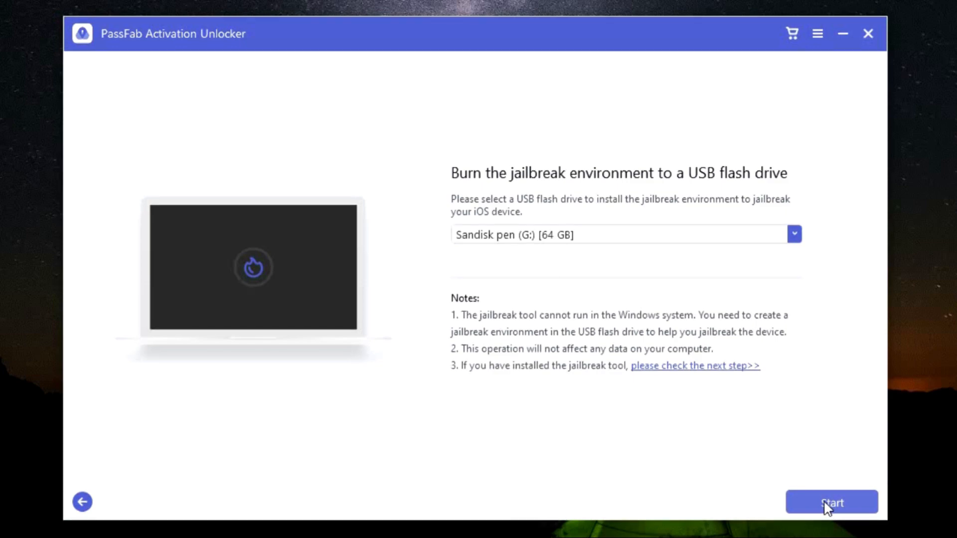
{"action": "mouse_move", "coordinate": [629, 440]}
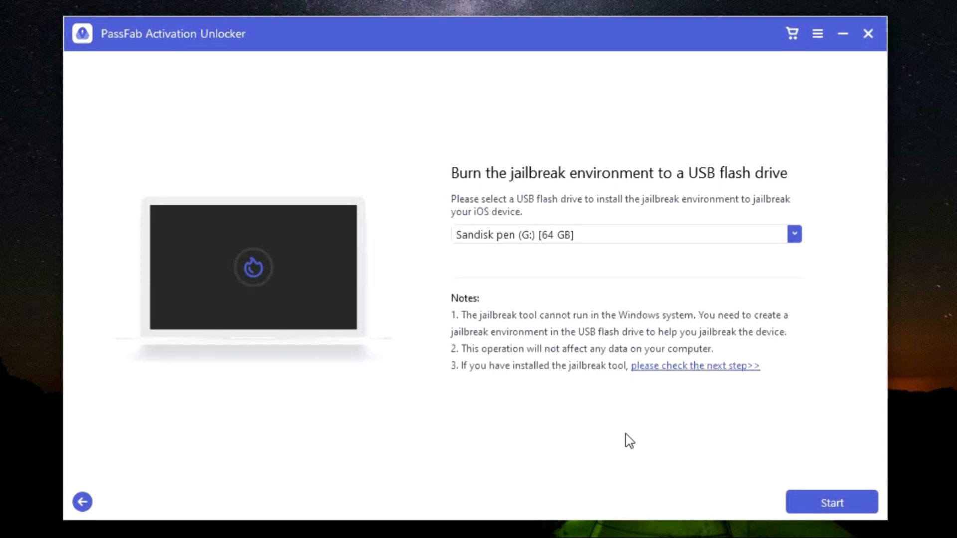
{"action": "mouse_move", "coordinate": [589, 462]}
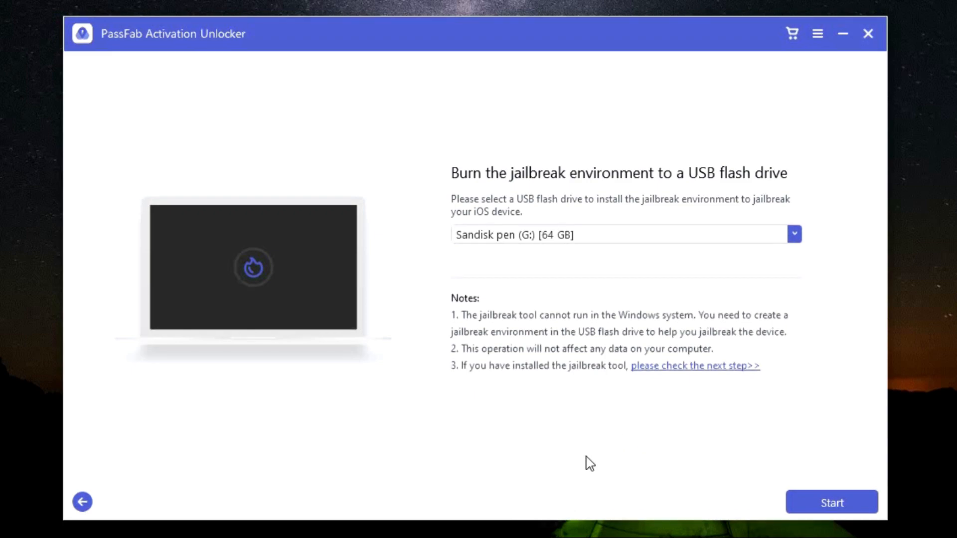
{"action": "mouse_move", "coordinate": [593, 449]}
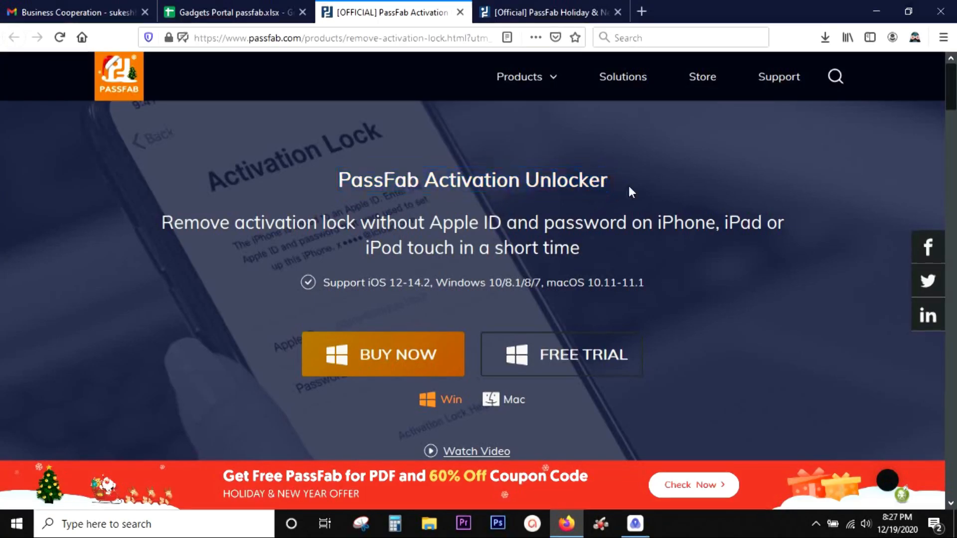
{"action": "mouse_move", "coordinate": [418, 357]}
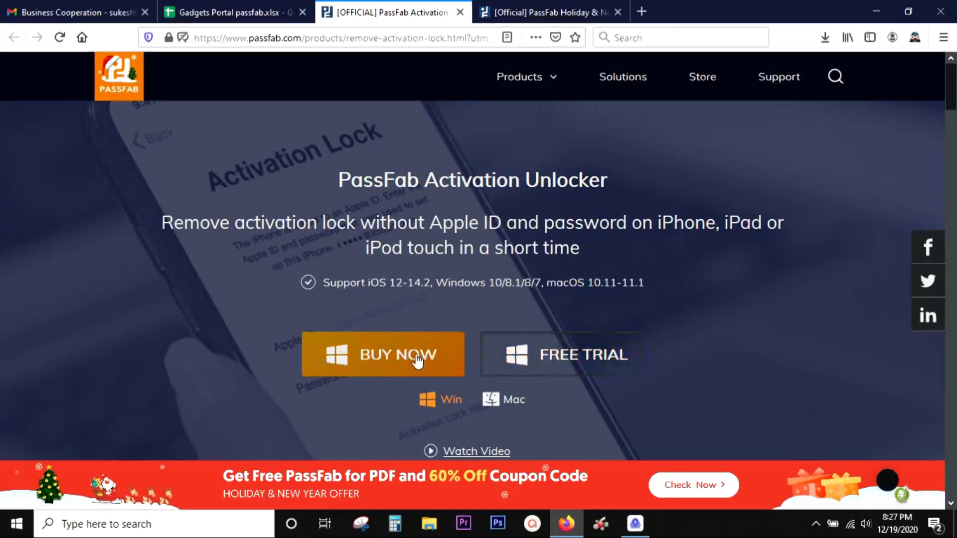
Step: Open the Buy Now purchase page and highlight the 1 Month Licence price
{"action": "left_click", "coordinate": [383, 354]}
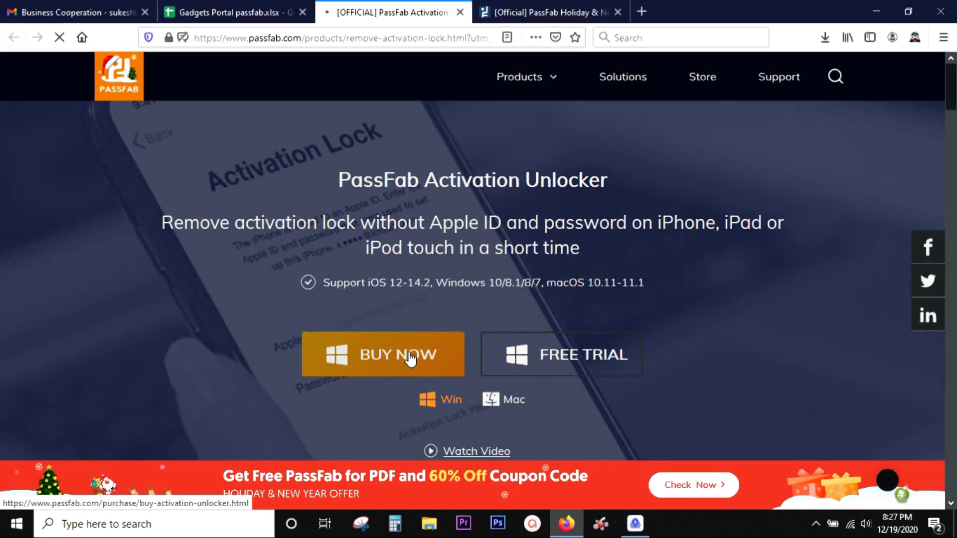
{"action": "left_click", "coordinate": [382, 355]}
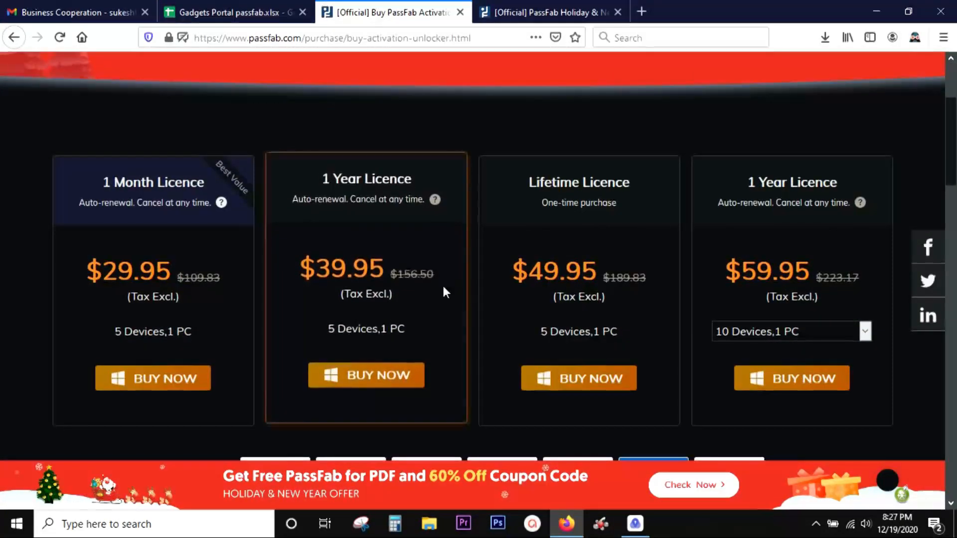
{"action": "double_click", "coordinate": [135, 269]}
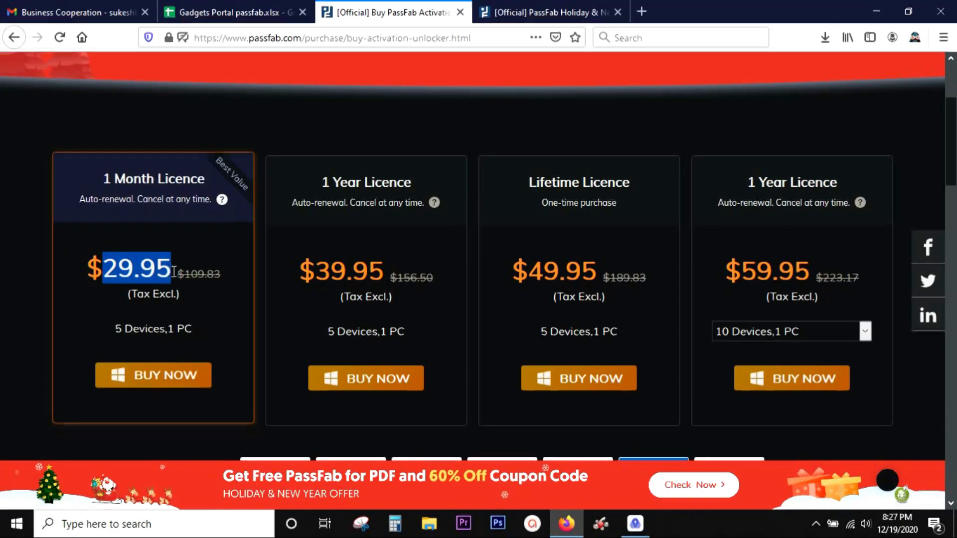